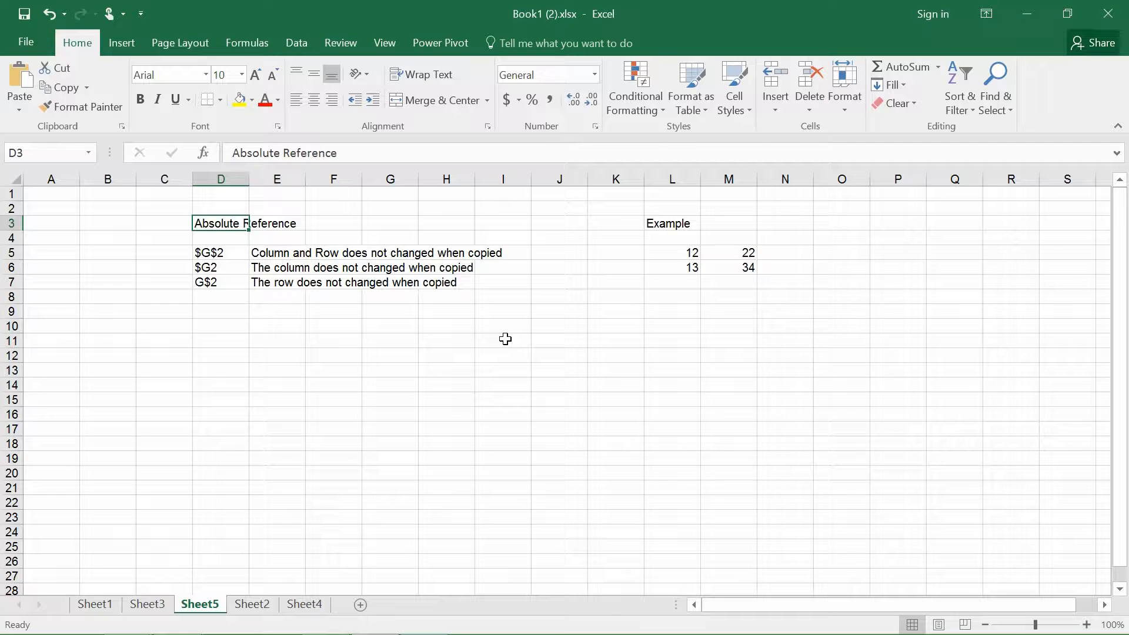
- Review the $G$2, $G2 and G$2 reference entries listed in D5:D7
click(221, 252)
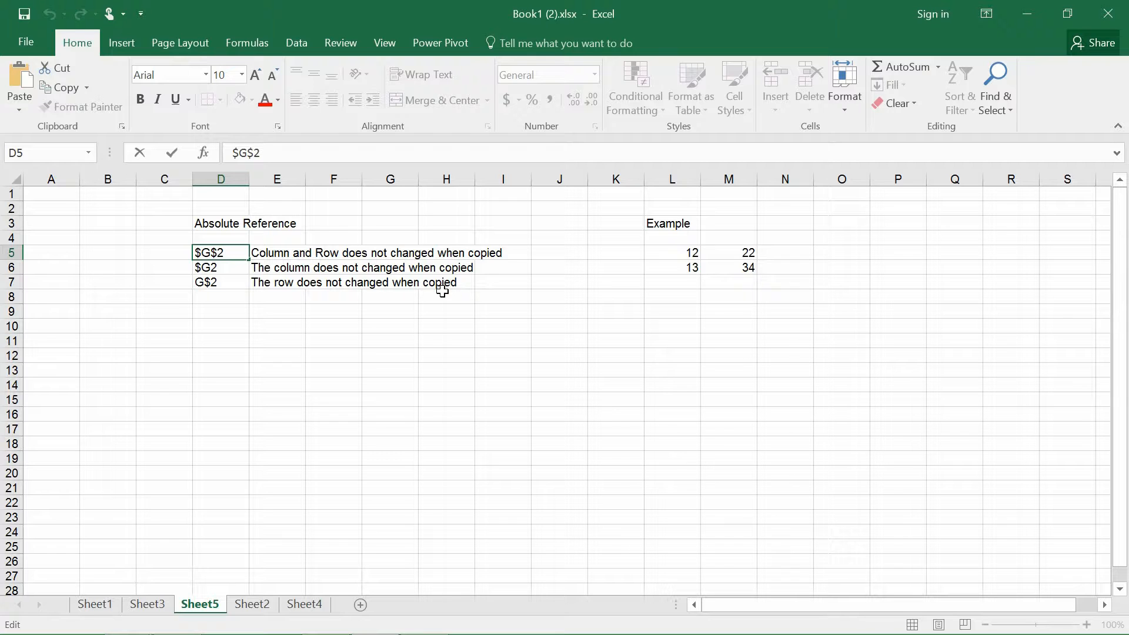
click(163, 253)
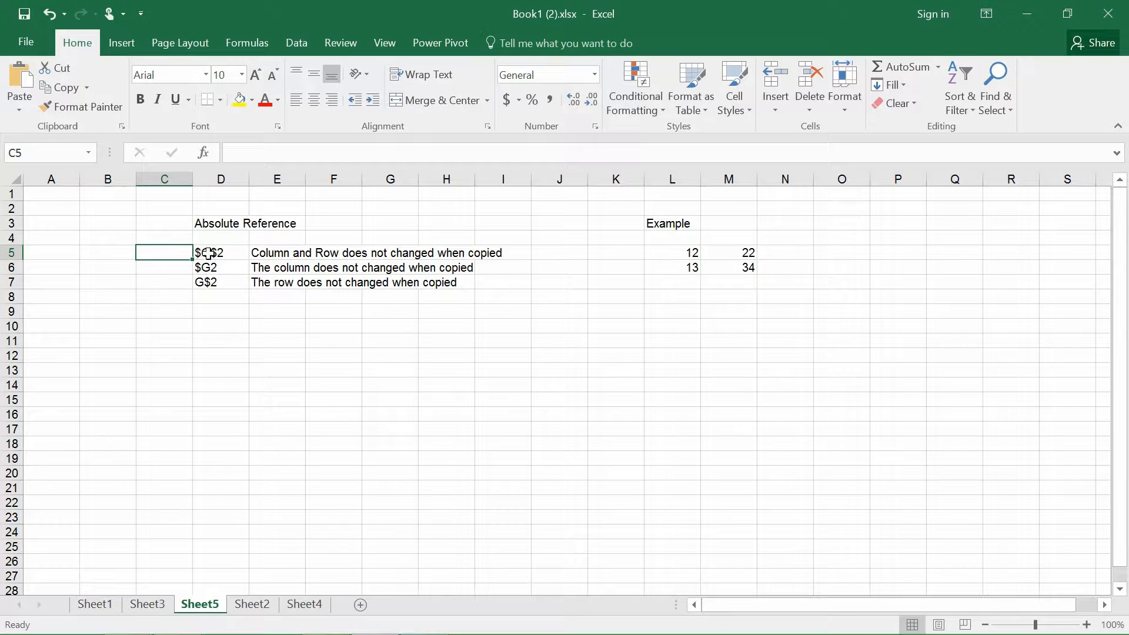
click(219, 253)
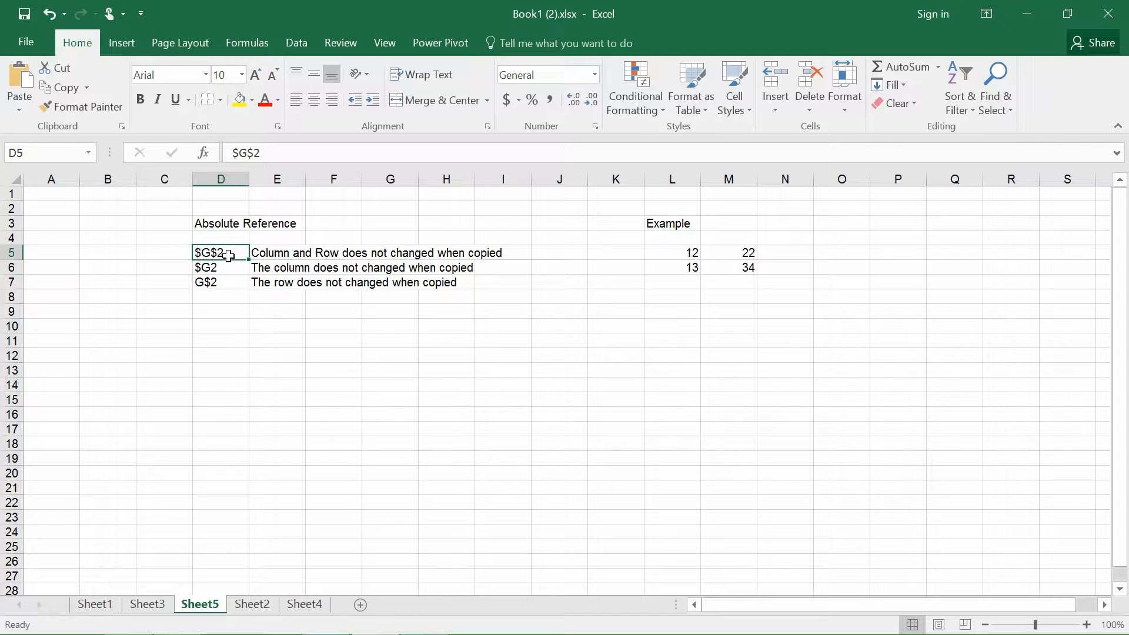
mouse_move(300, 258)
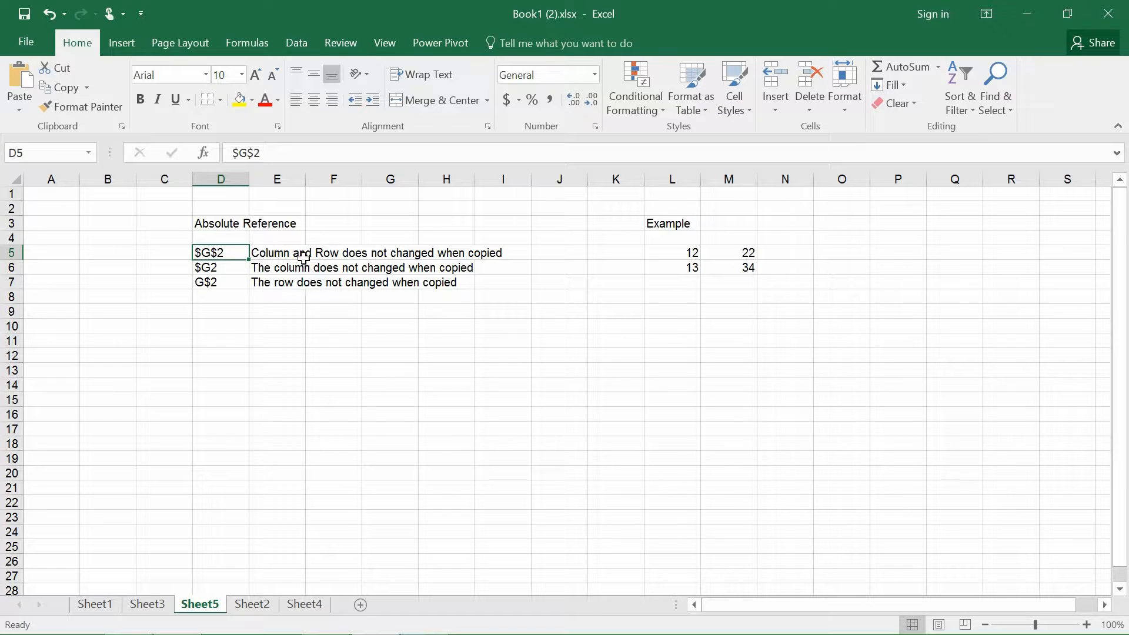
mouse_move(461, 257)
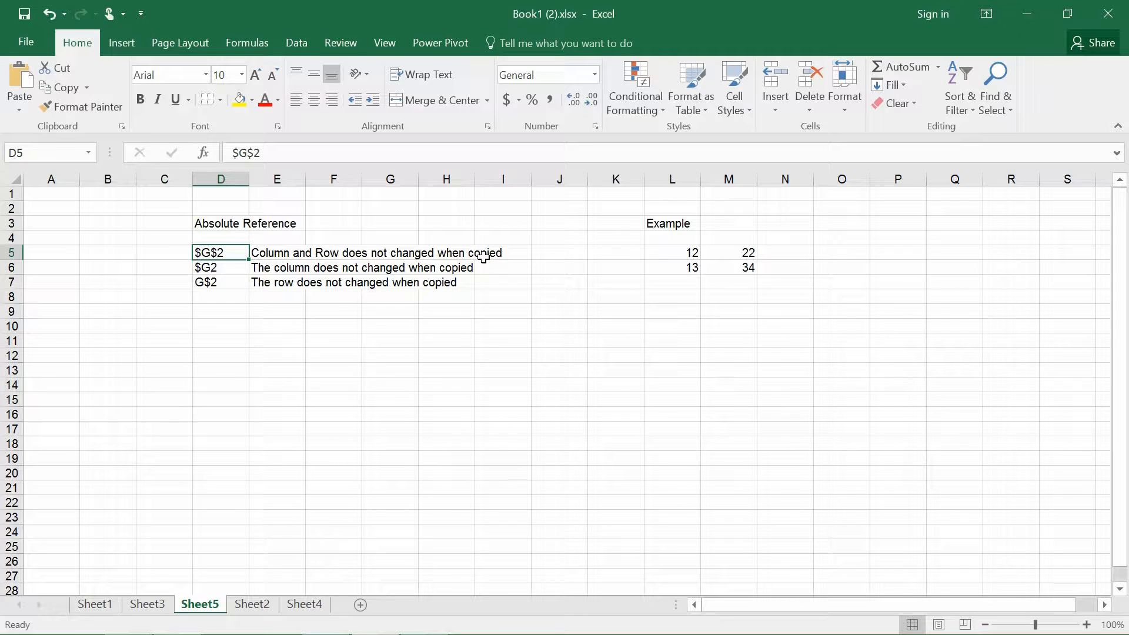
click(220, 267)
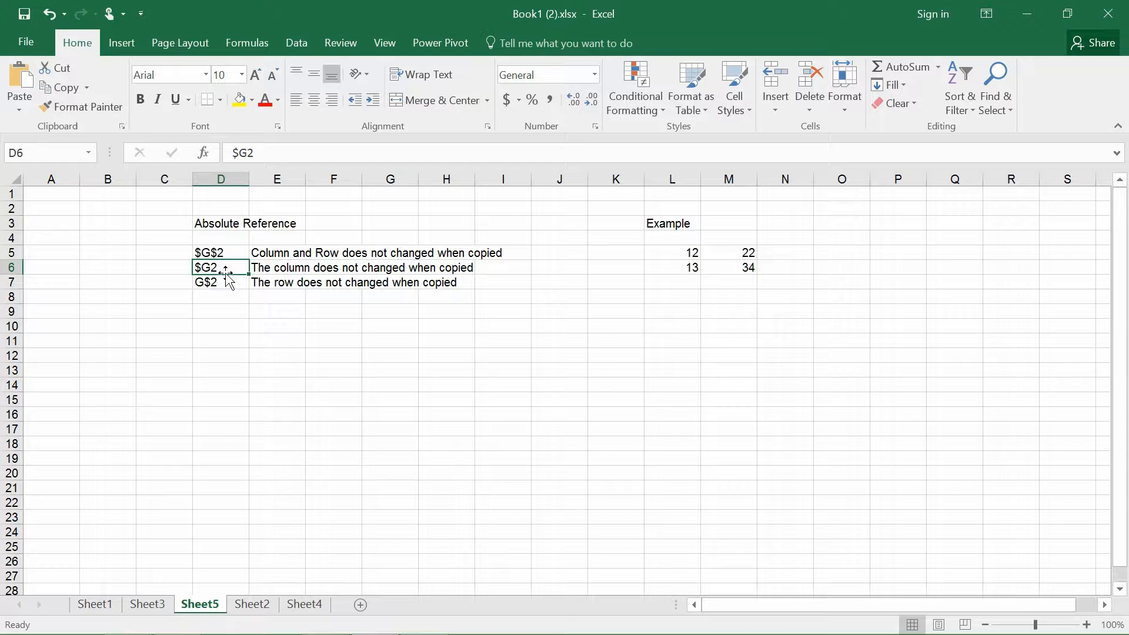
mouse_move(380, 277)
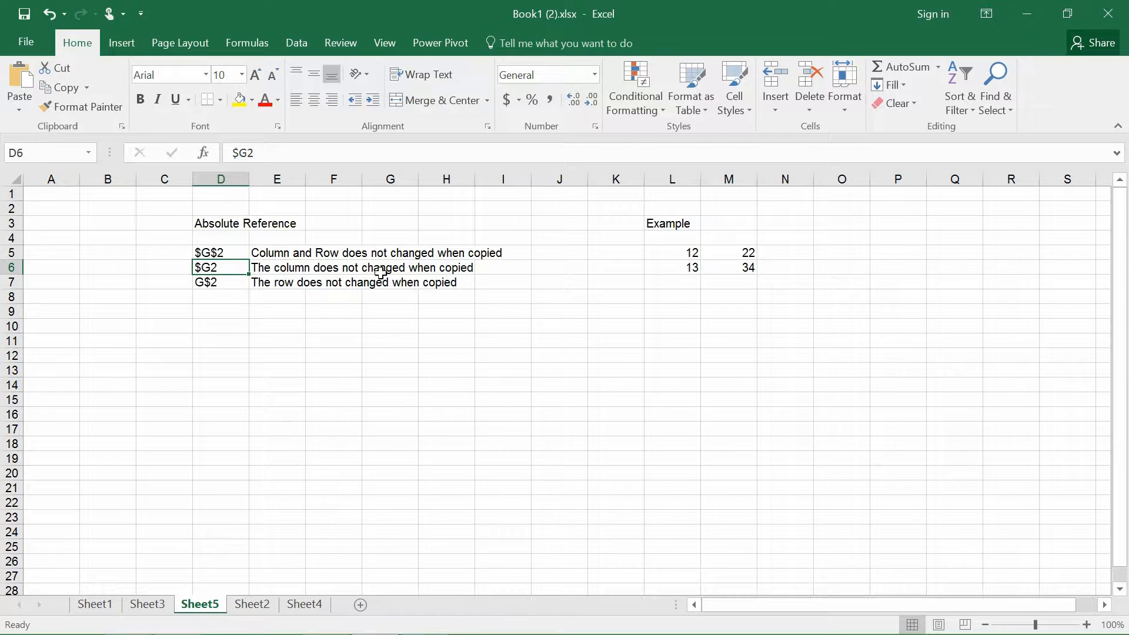
click(220, 281)
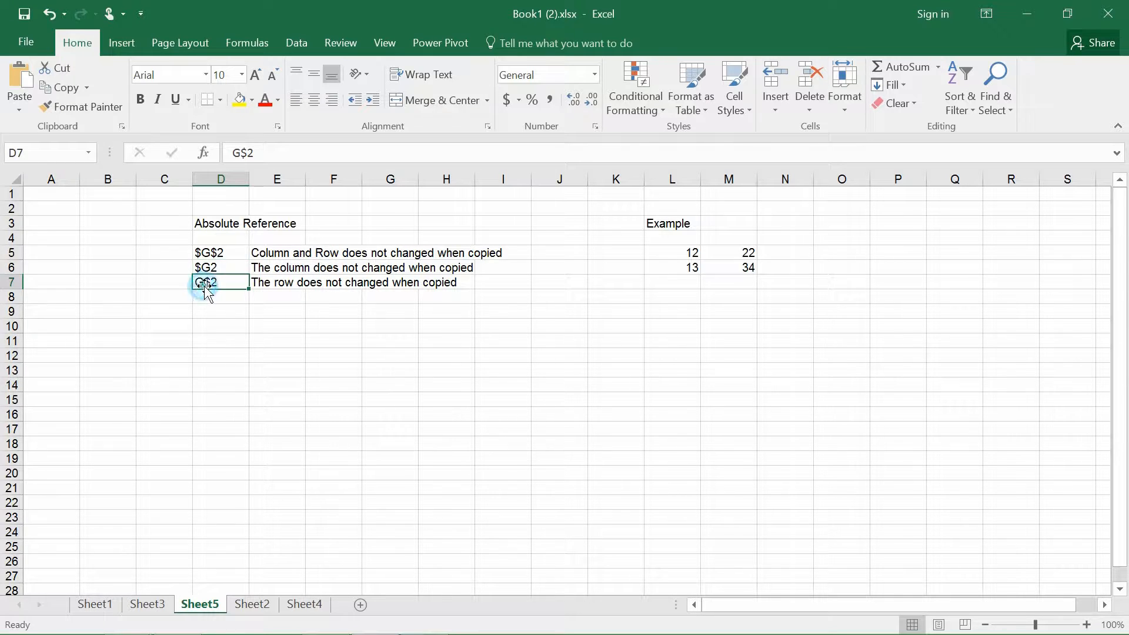
mouse_move(281, 288)
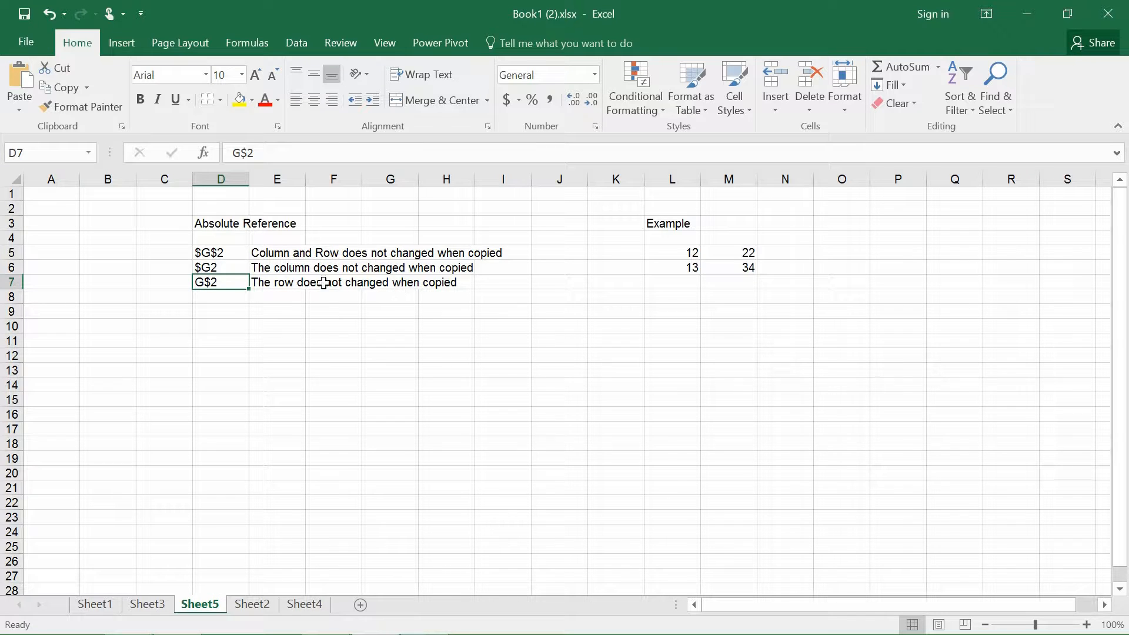
mouse_move(173, 255)
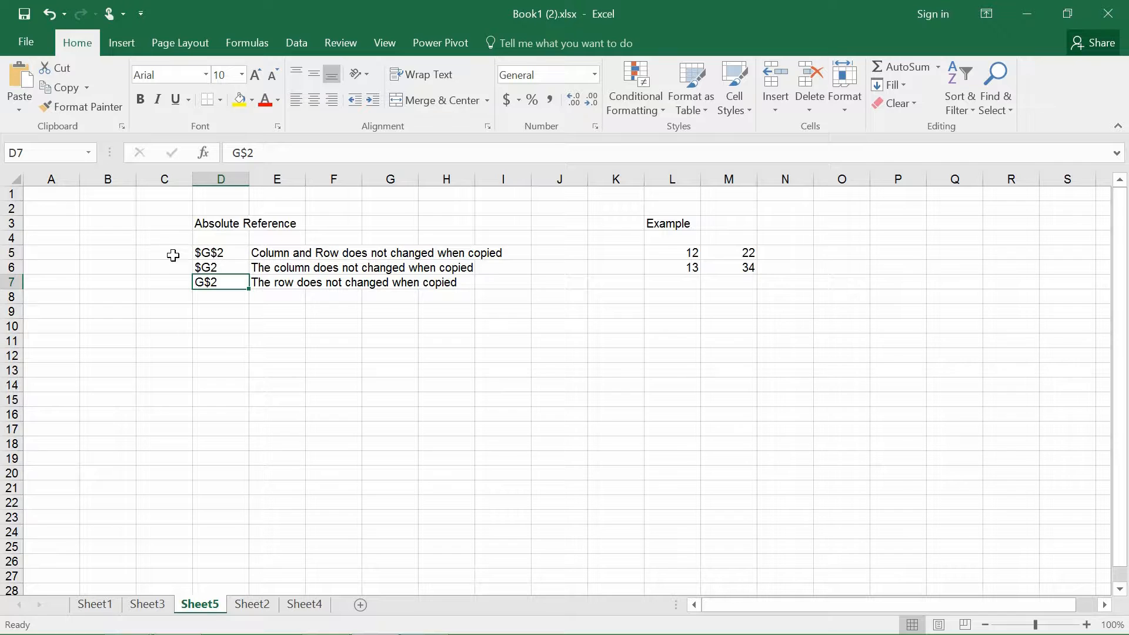
mouse_move(220, 261)
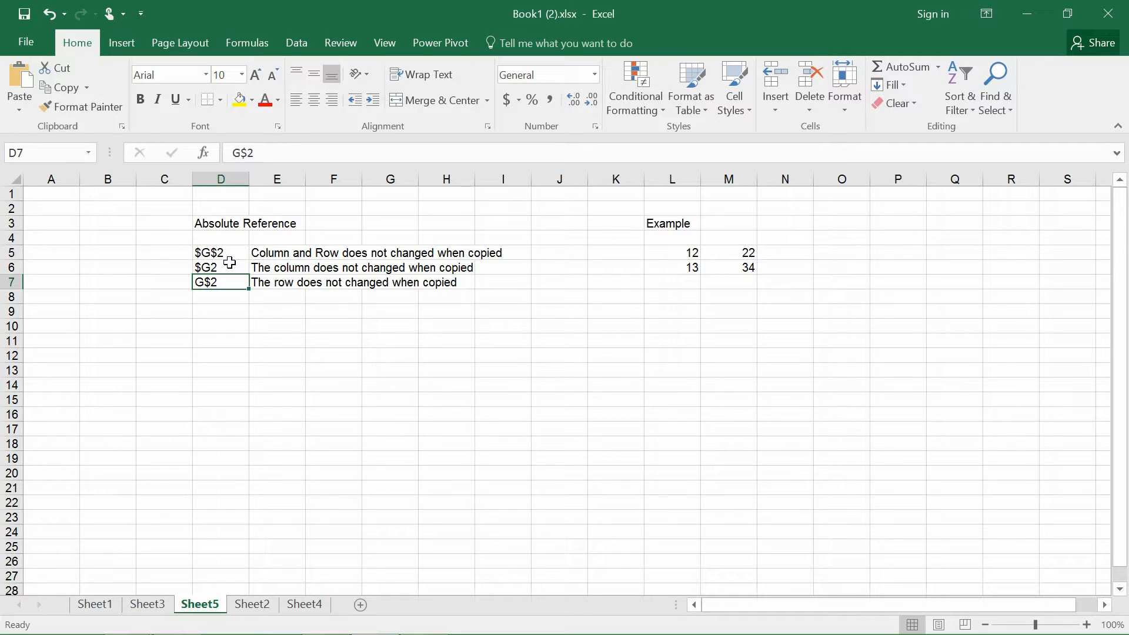
mouse_move(146, 292)
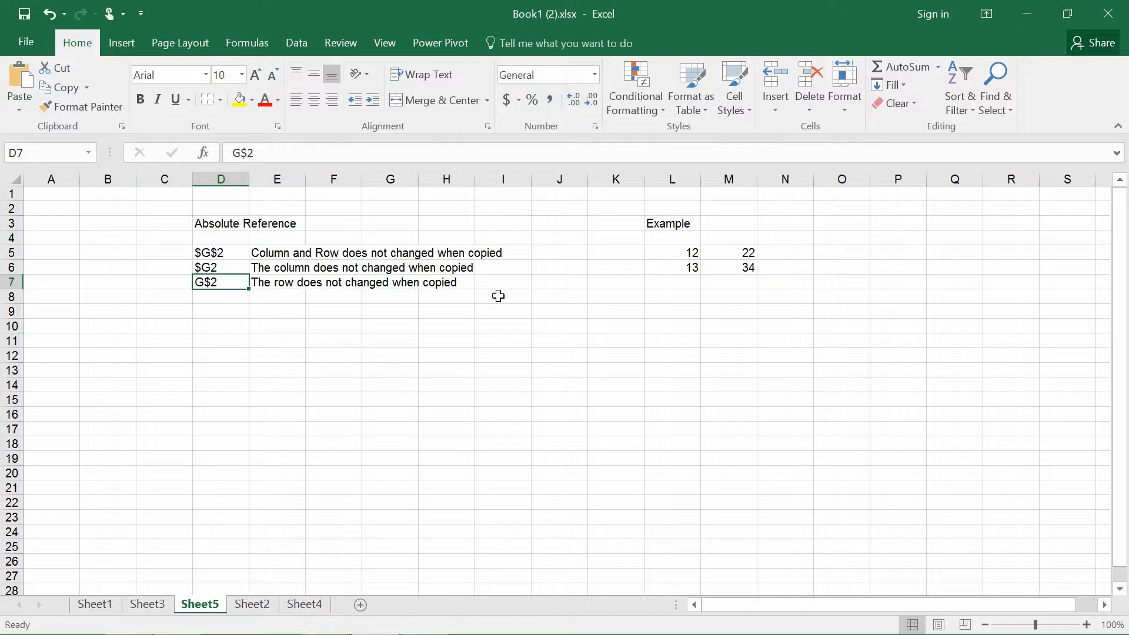
mouse_move(662, 401)
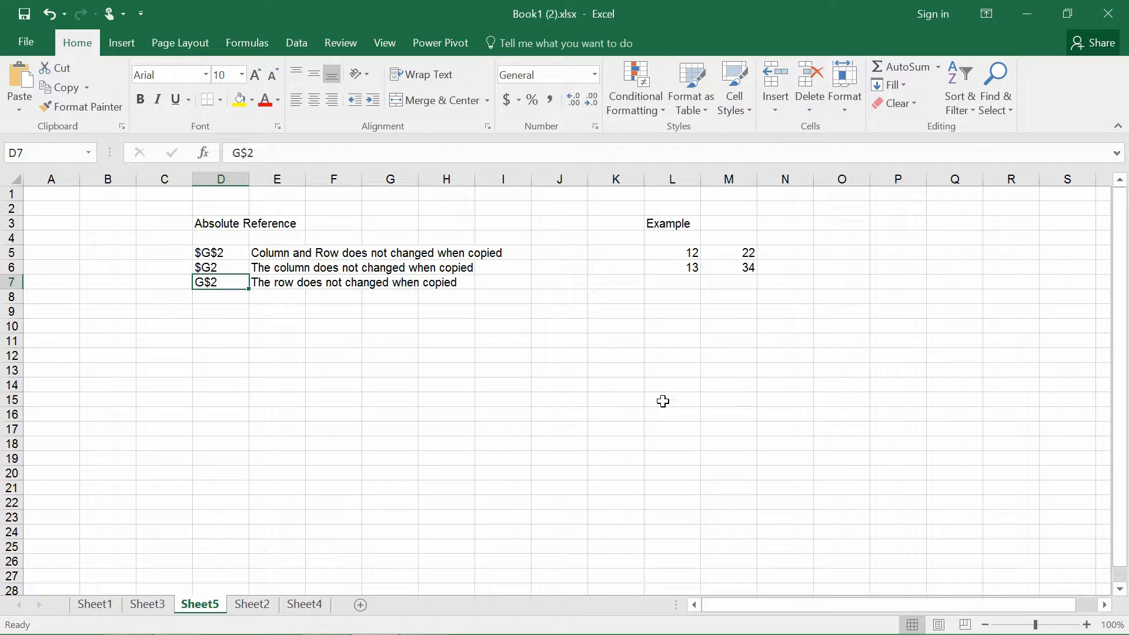
- Look over the example values 12, 22 and 34 in L5:M6 and select N5 for the formula
click(784, 252)
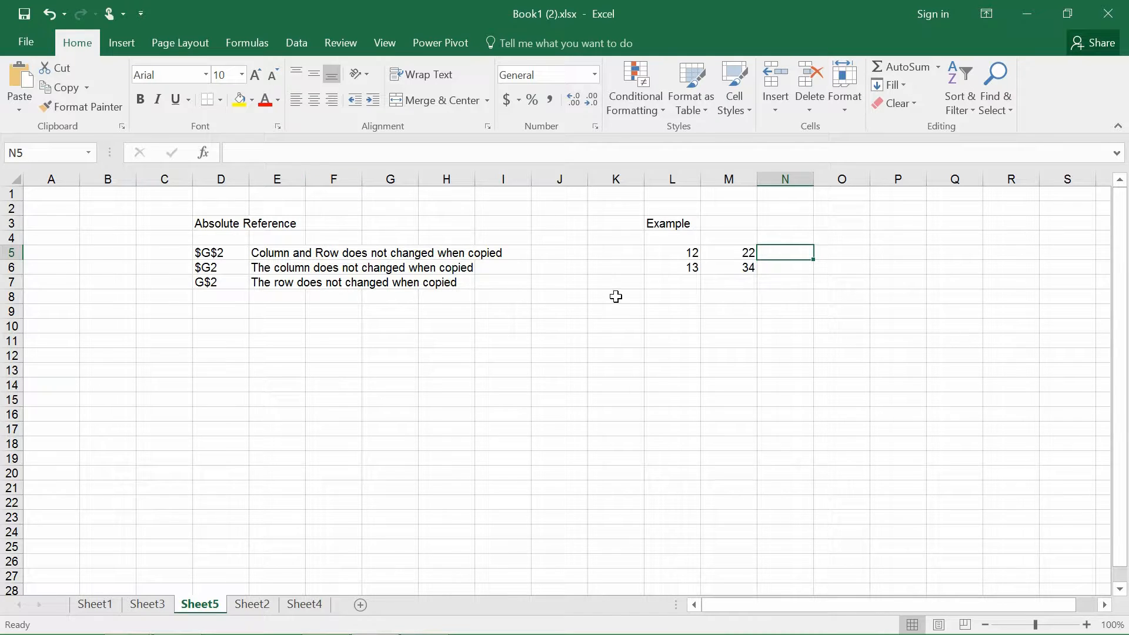
click(672, 251)
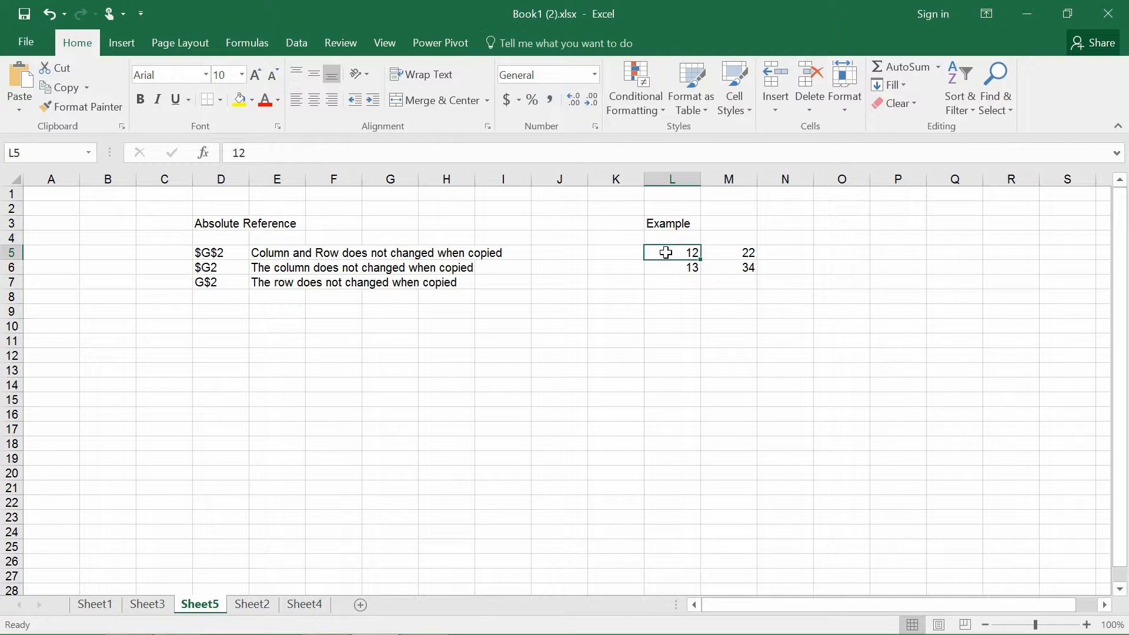
mouse_move(706, 254)
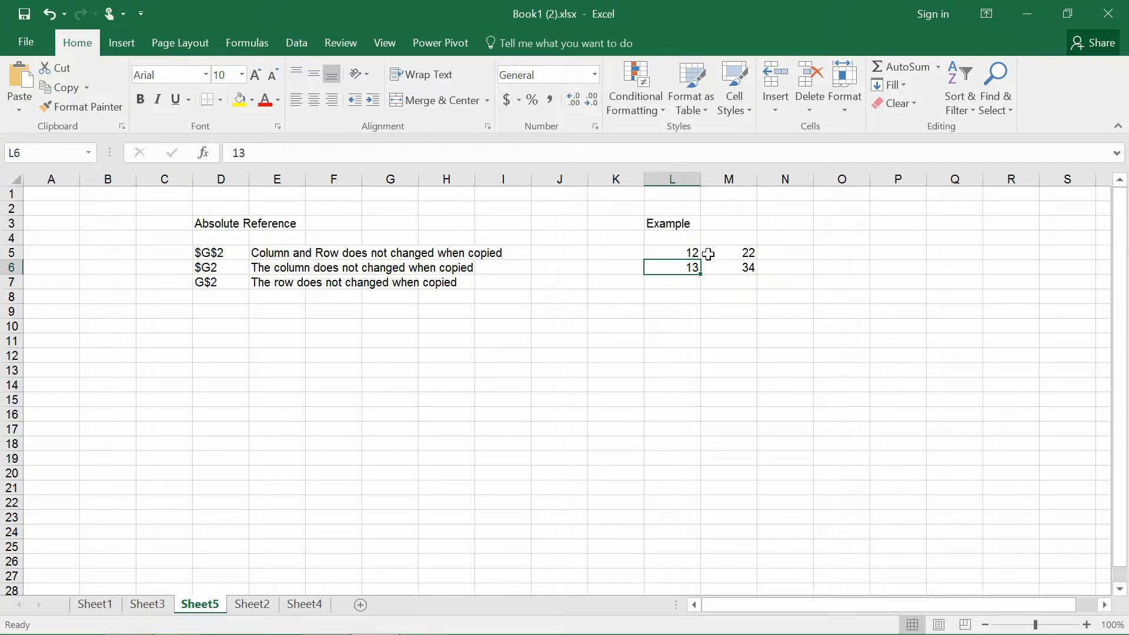
click(727, 253)
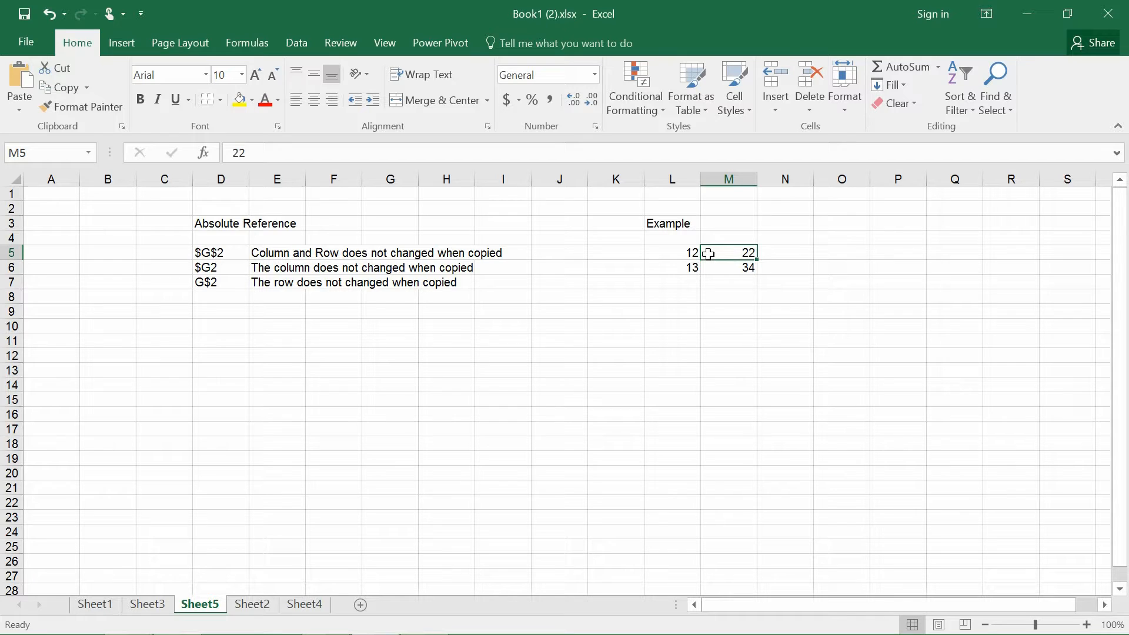
click(727, 266)
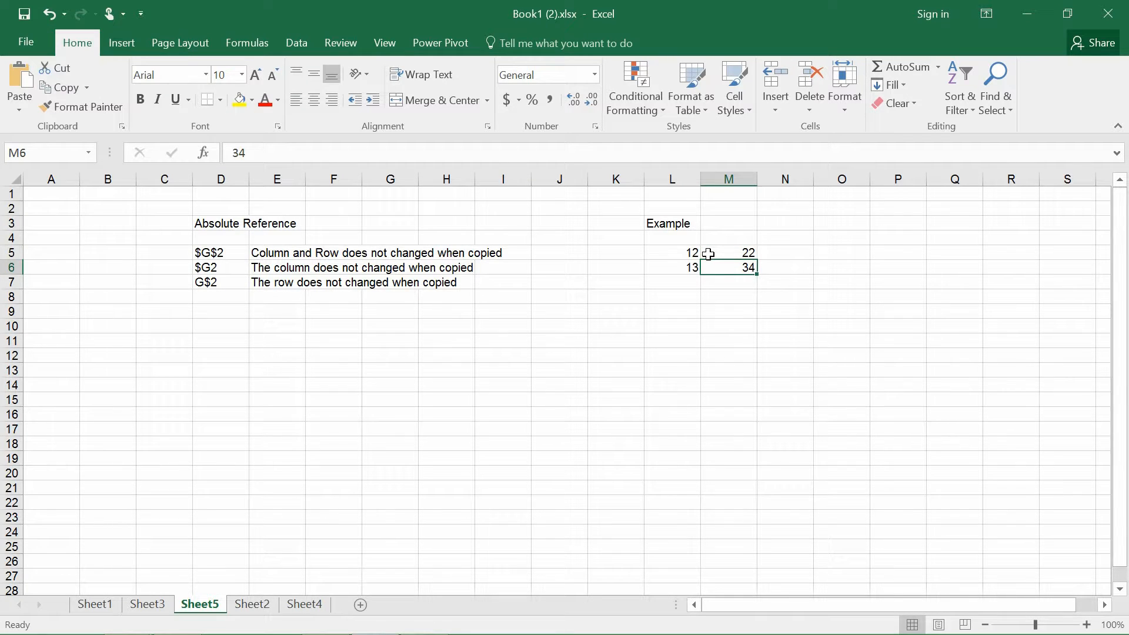
click(785, 252)
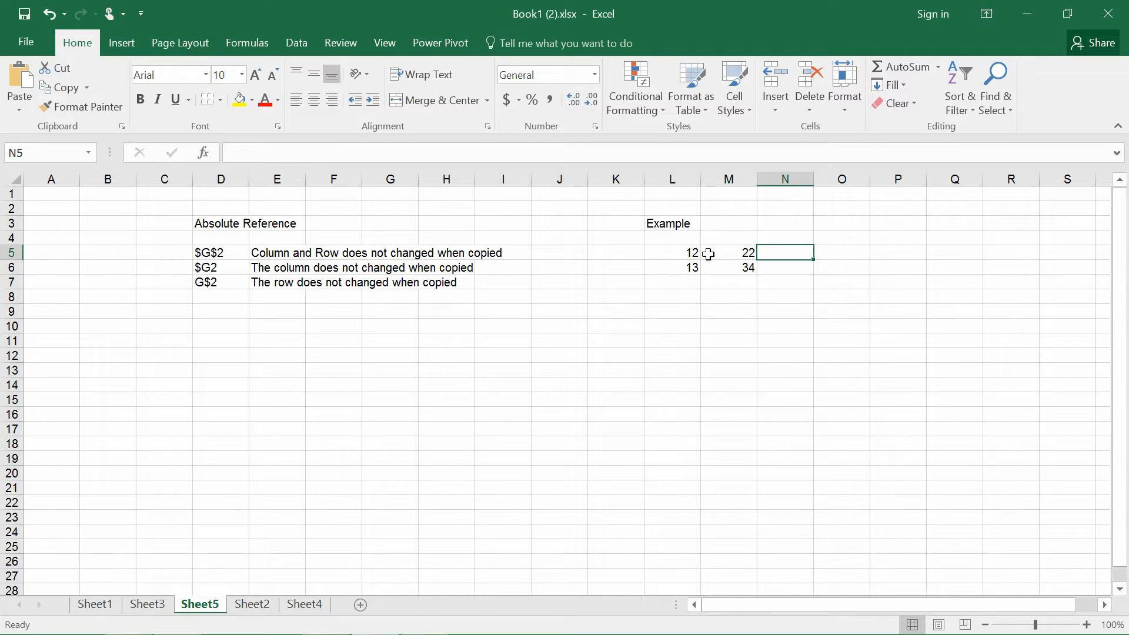
- Enter =$L$5+$M$5 in N5 after dismissing the error warning, giving 34
text(=)
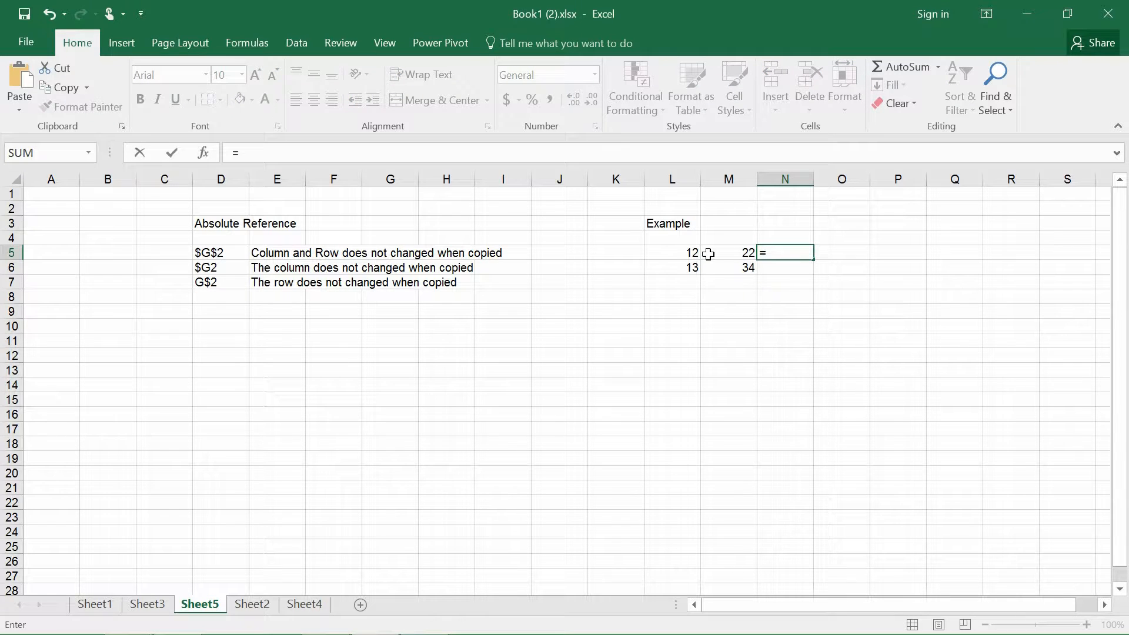
text($)
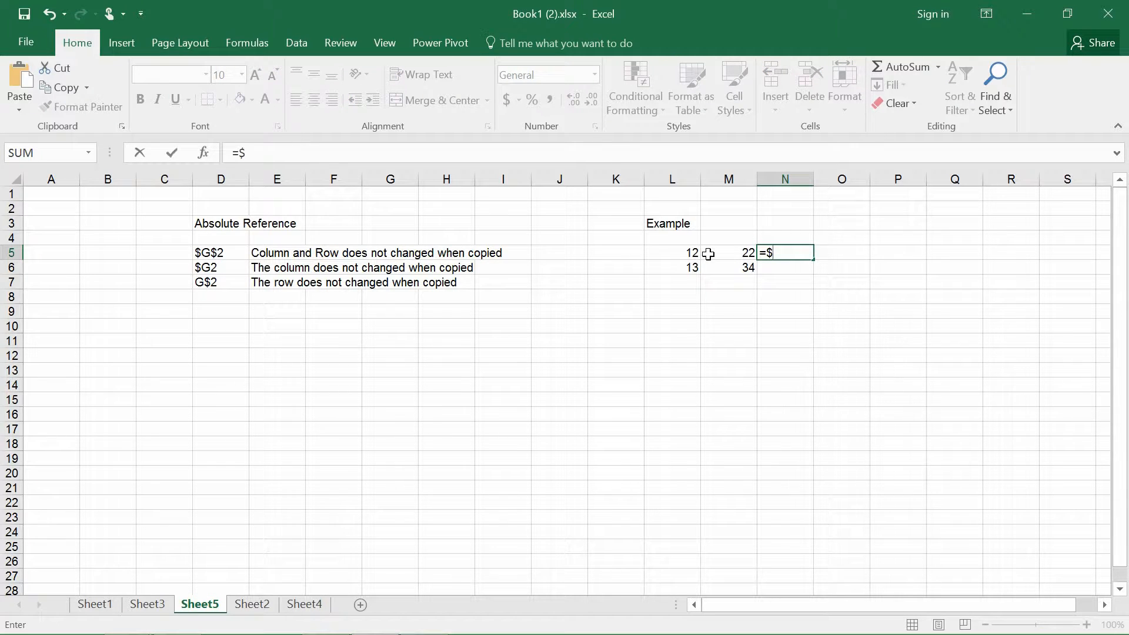
key(Return)
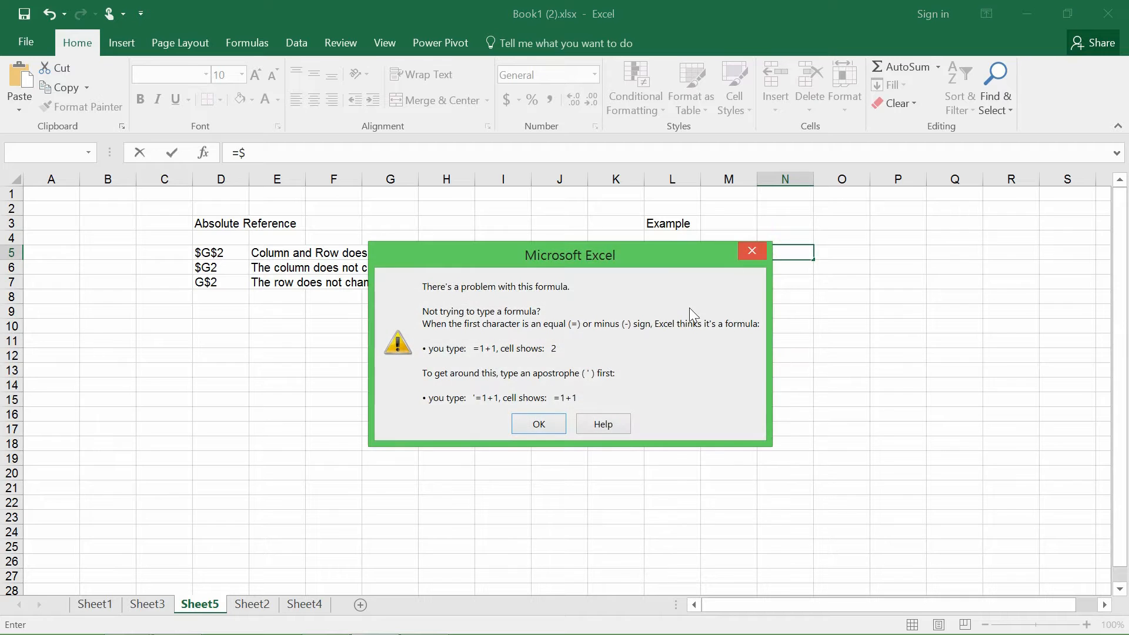
click(538, 423)
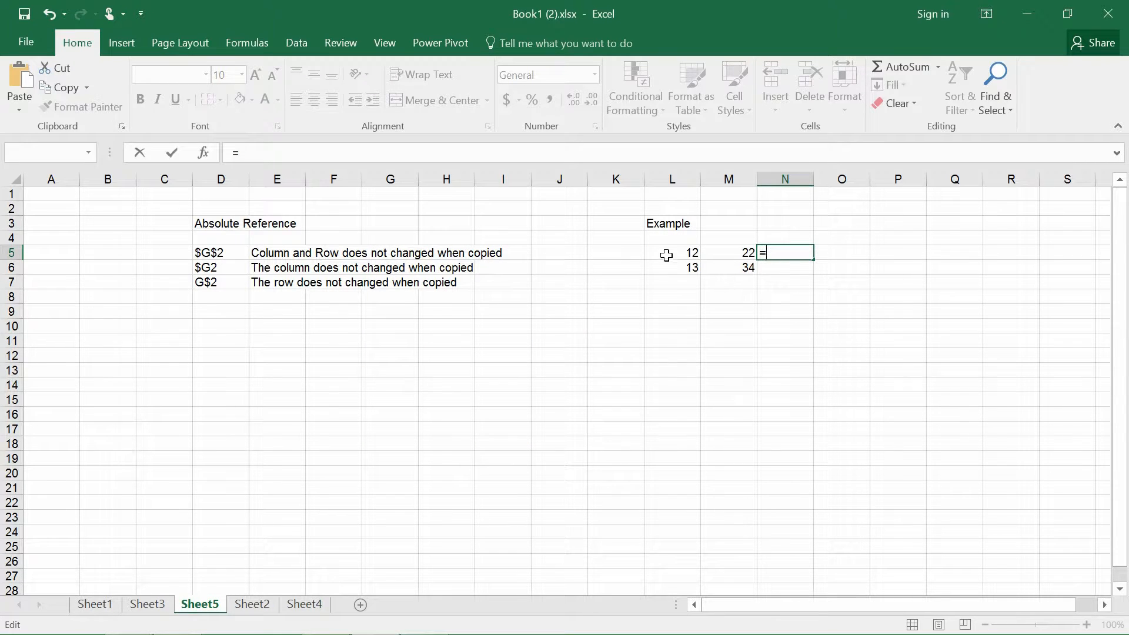
click(672, 252)
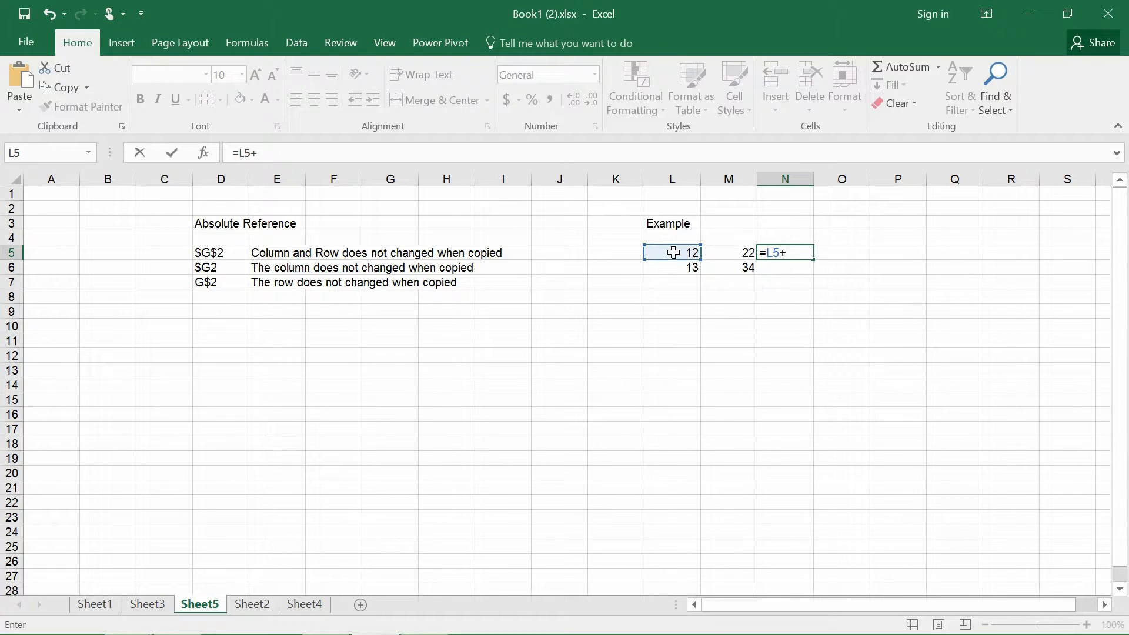
click(727, 251)
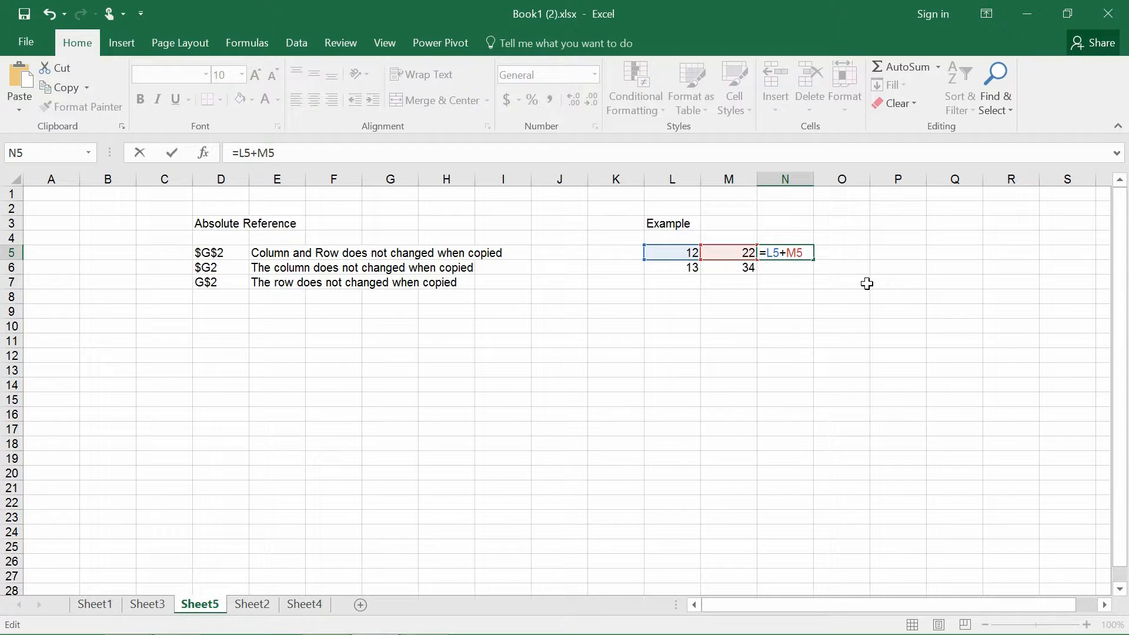
key(F4)
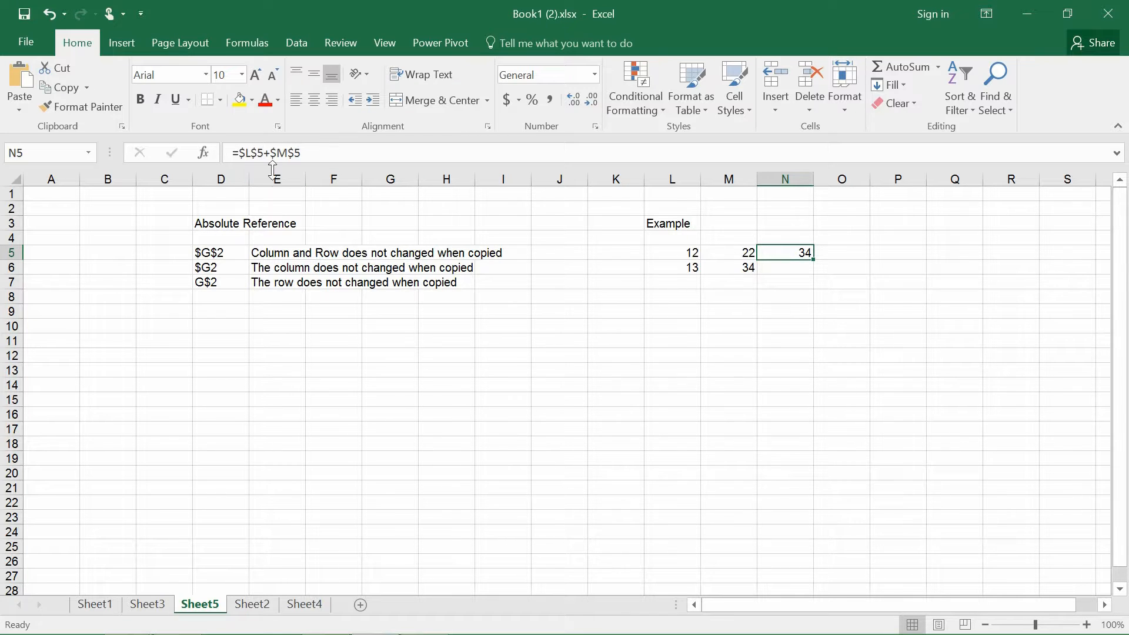
mouse_move(533, 240)
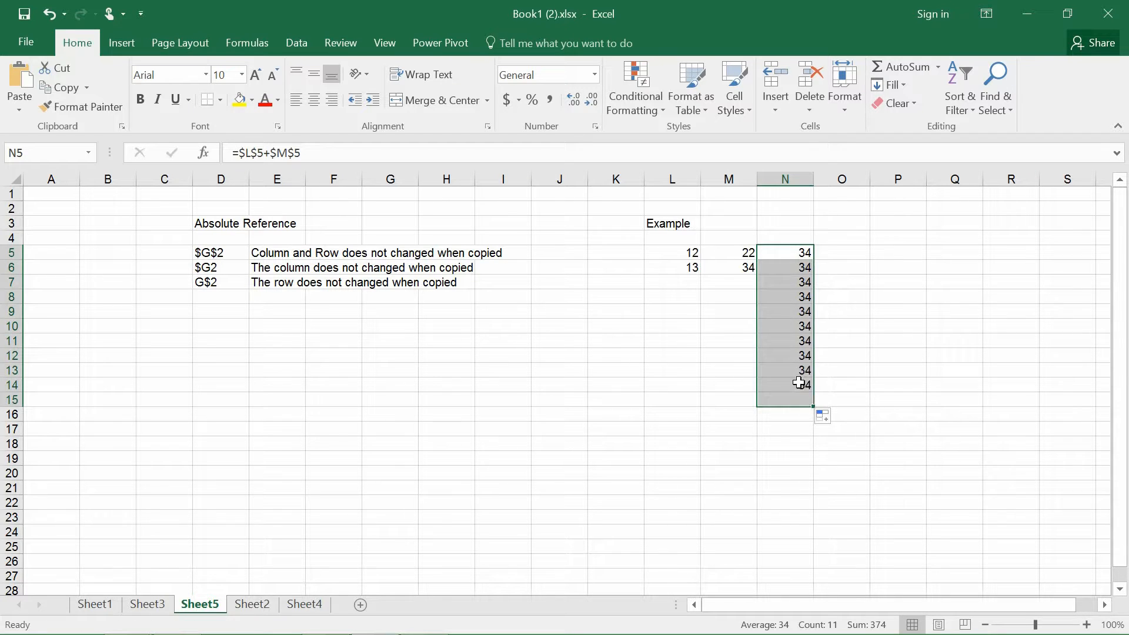
- Inspect the copied =$L$5+$M$5 formulas in N7 and N8, each showing 34
click(784, 296)
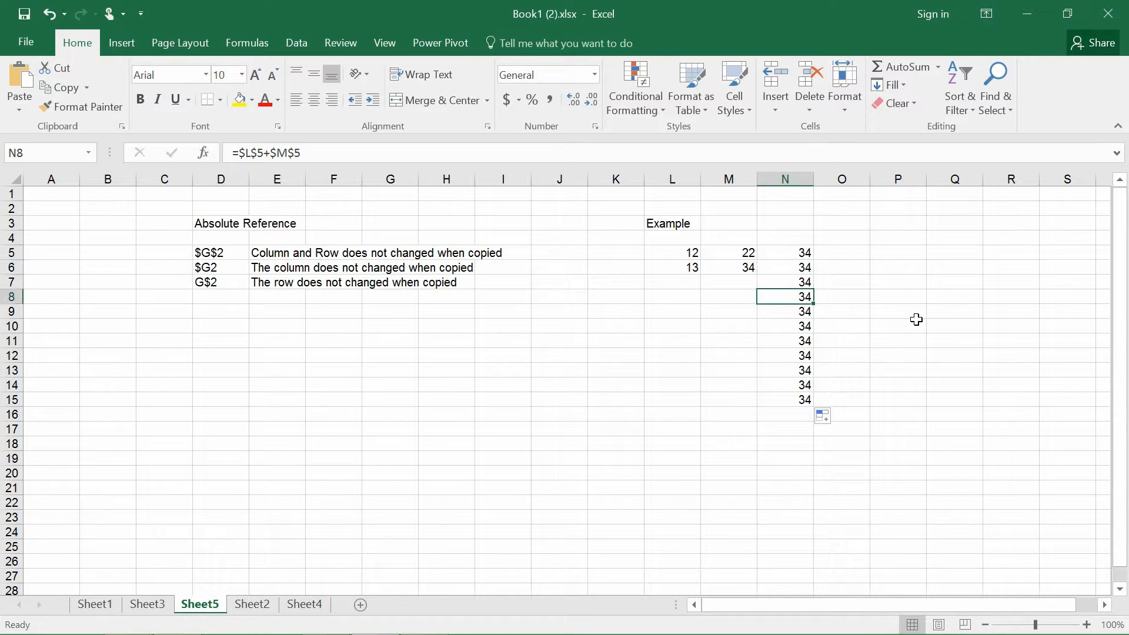
click(785, 281)
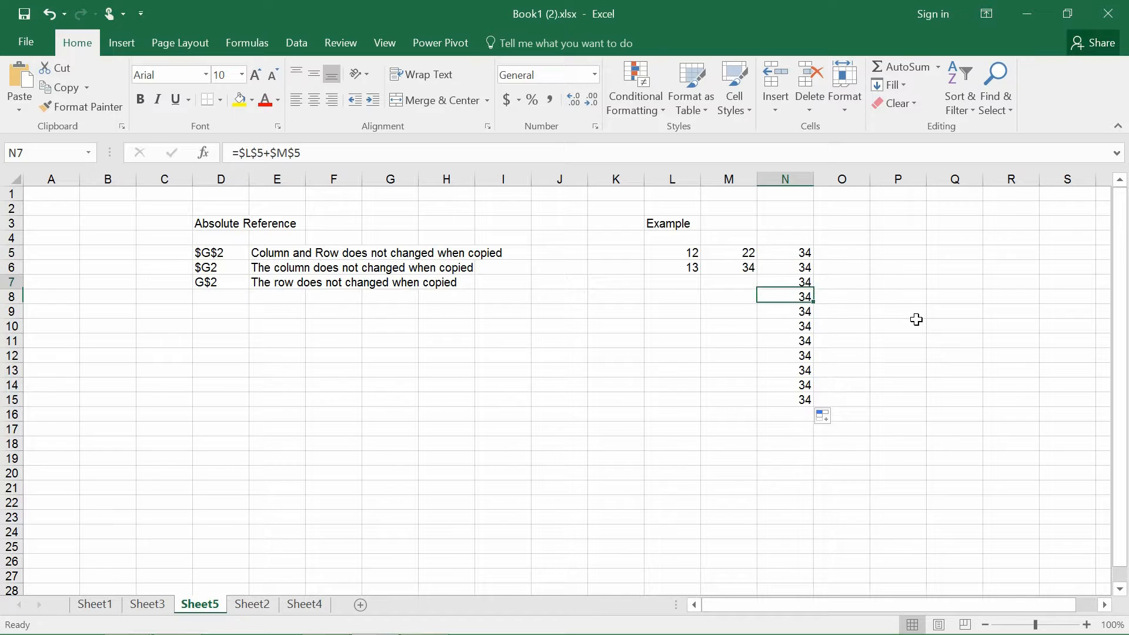
click(784, 281)
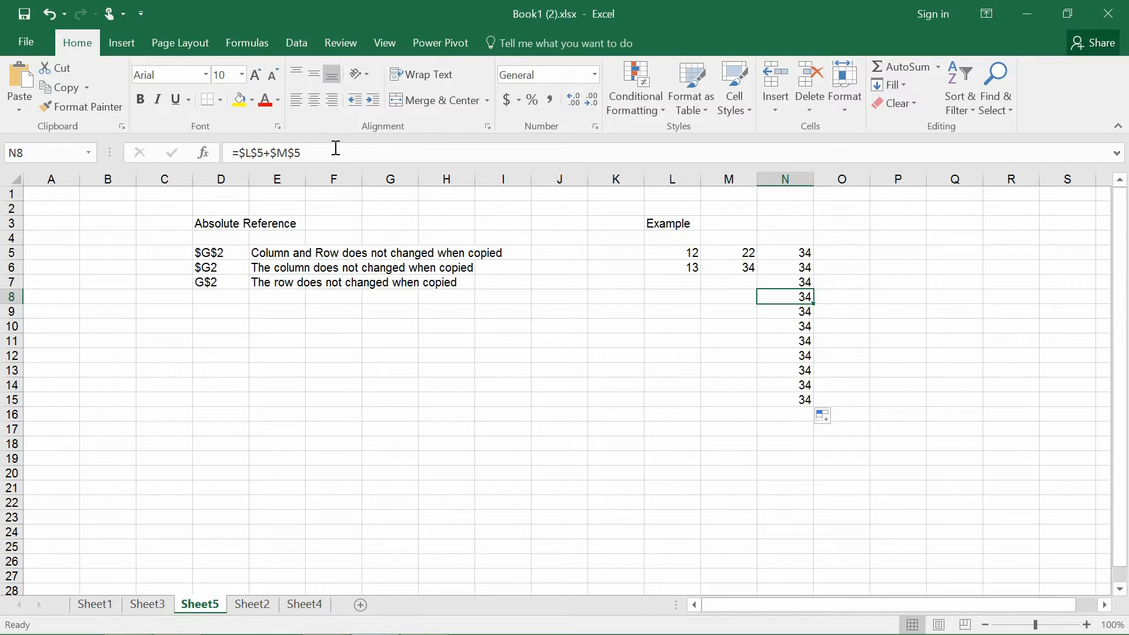
- Show that N8 still references L5 and M5, then return to N5's original formula
double_click(784, 296)
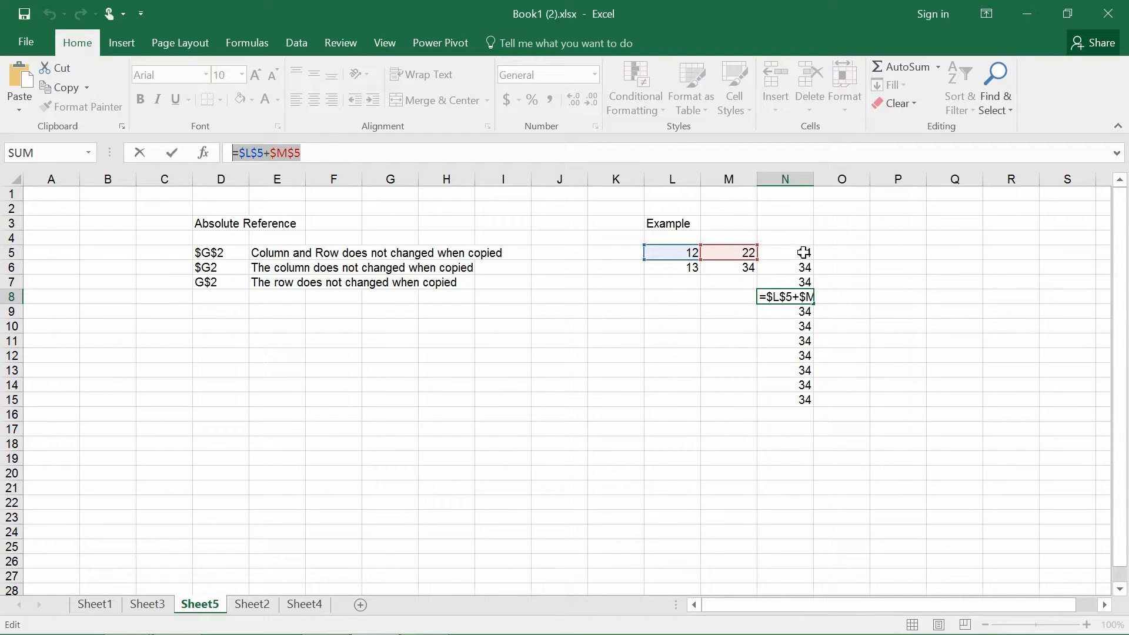
click(785, 253)
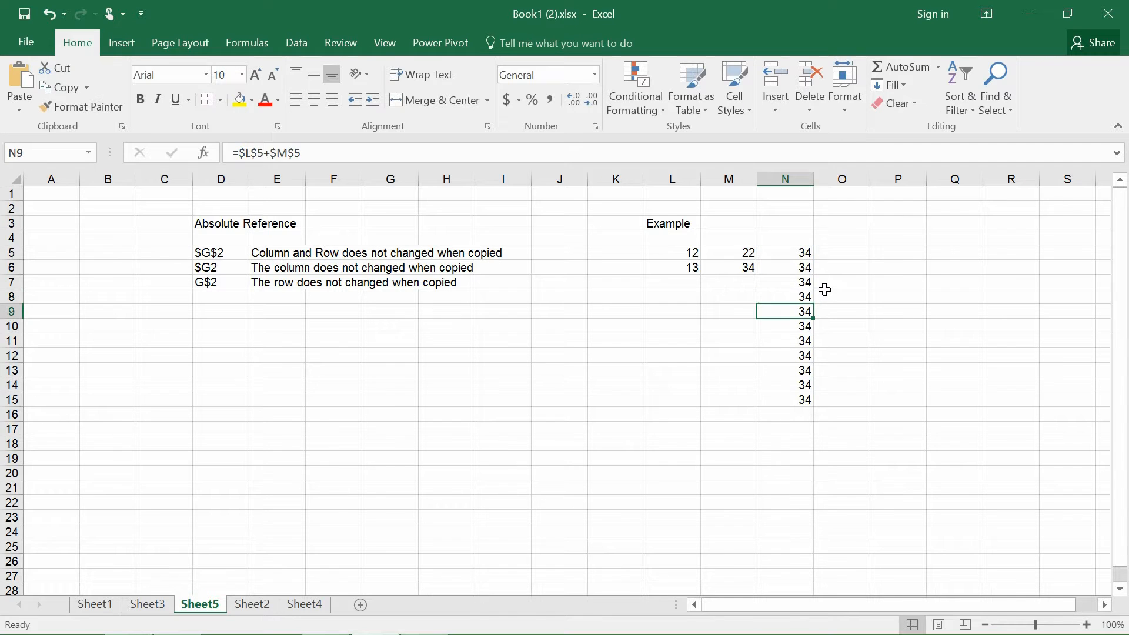
click(784, 253)
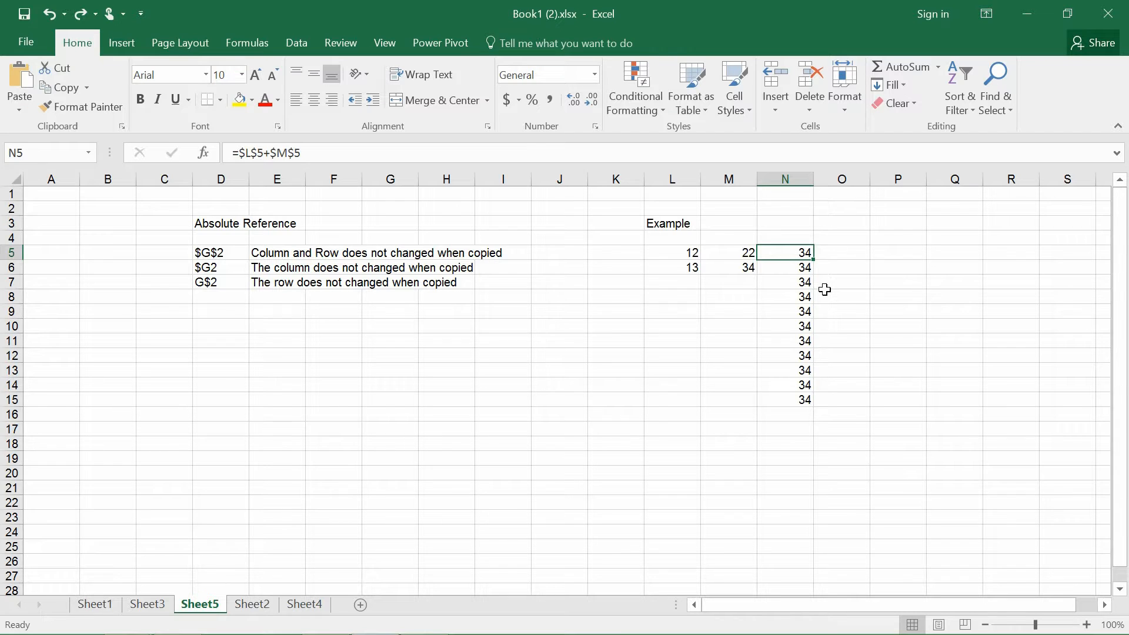
mouse_move(806, 276)
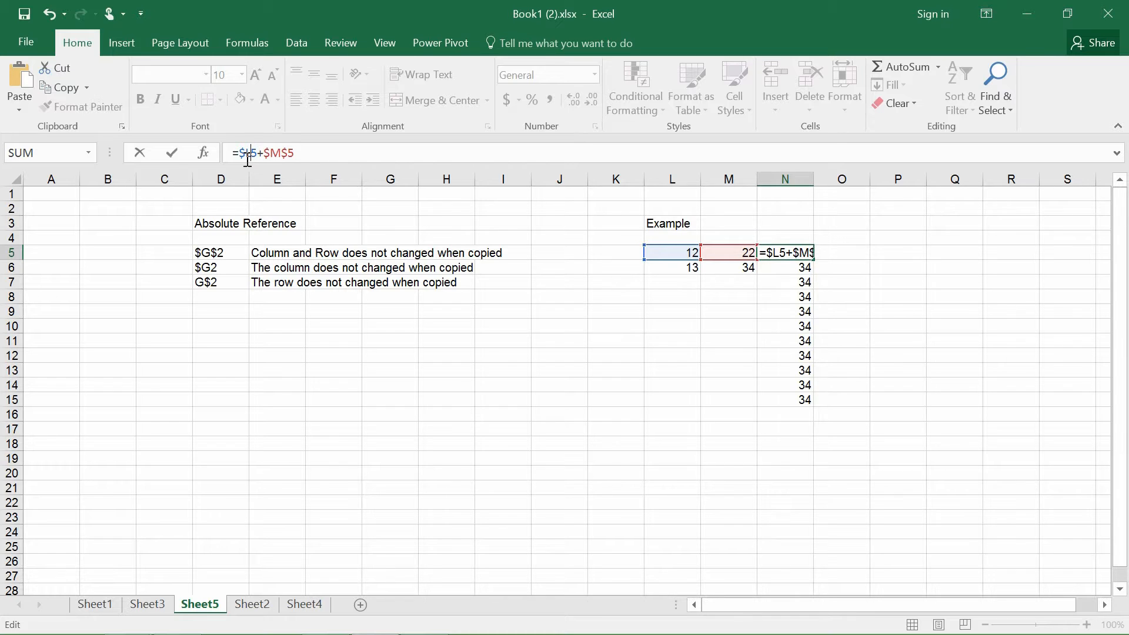
- Commit =$L5+$M$5 in N5, copy it to N6 as =$L6+$M$5 giving 35, and clear N7:N14
key(Return)
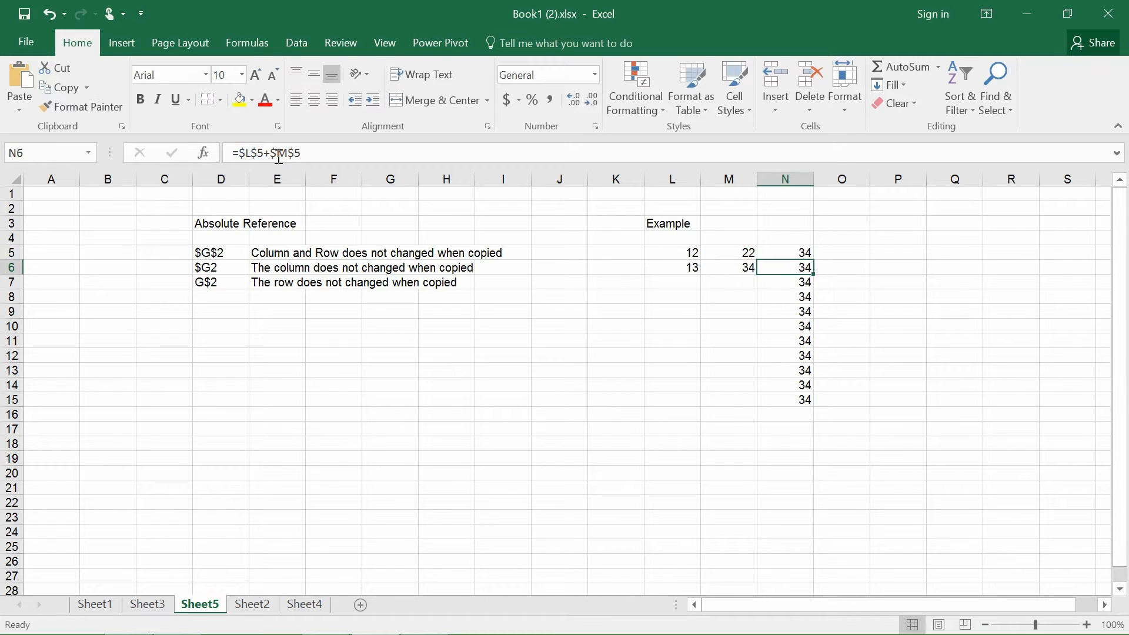
click(785, 252)
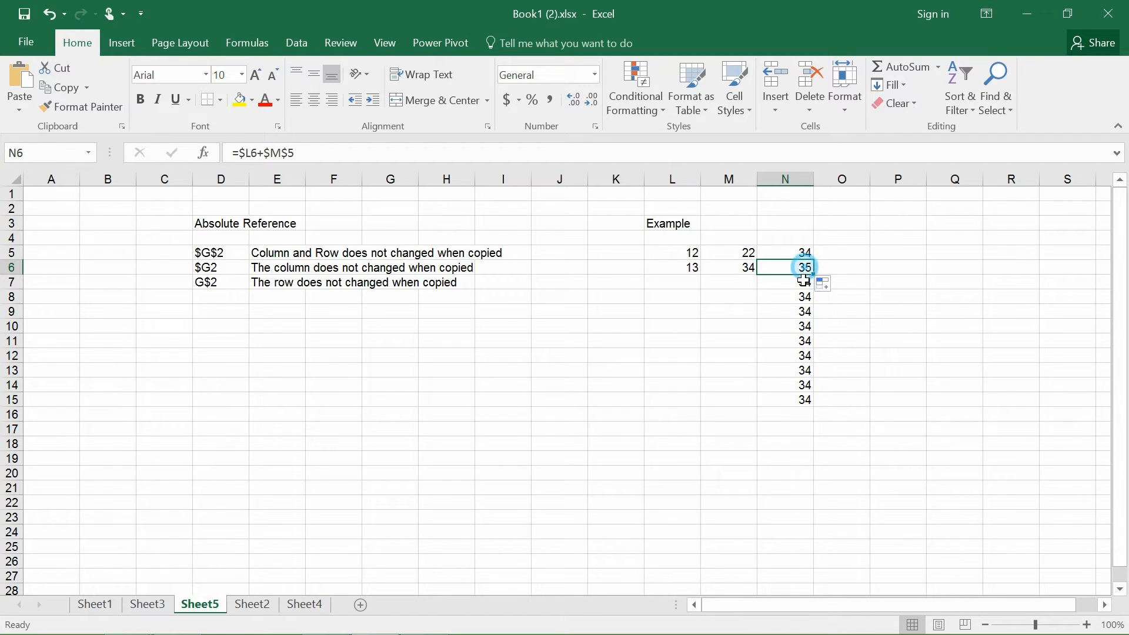
key(Delete)
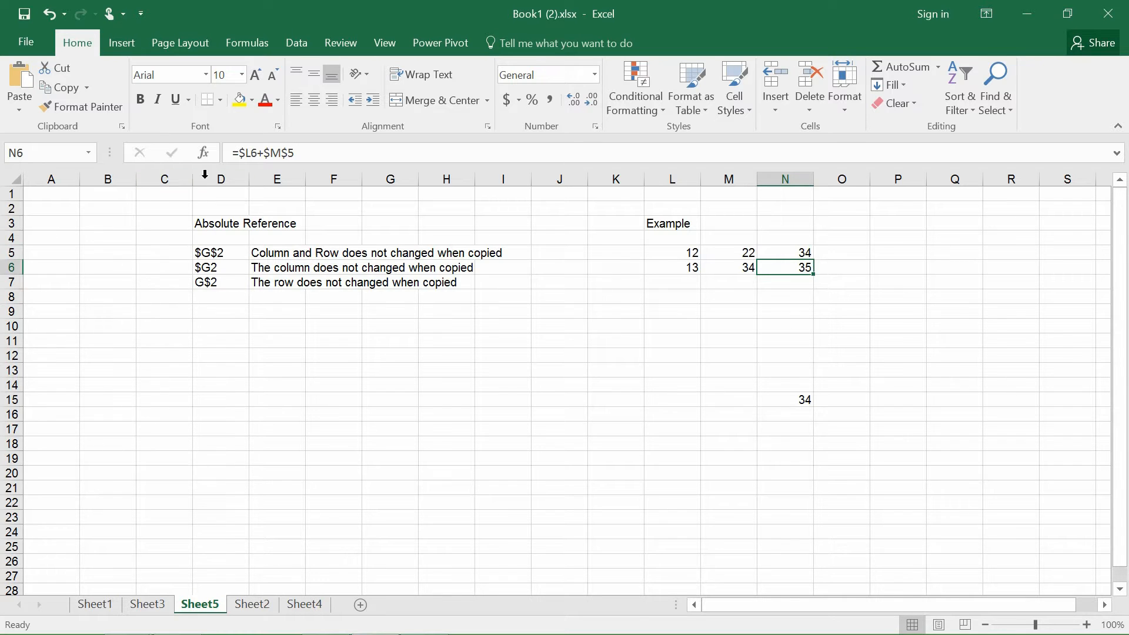
double_click(785, 267)
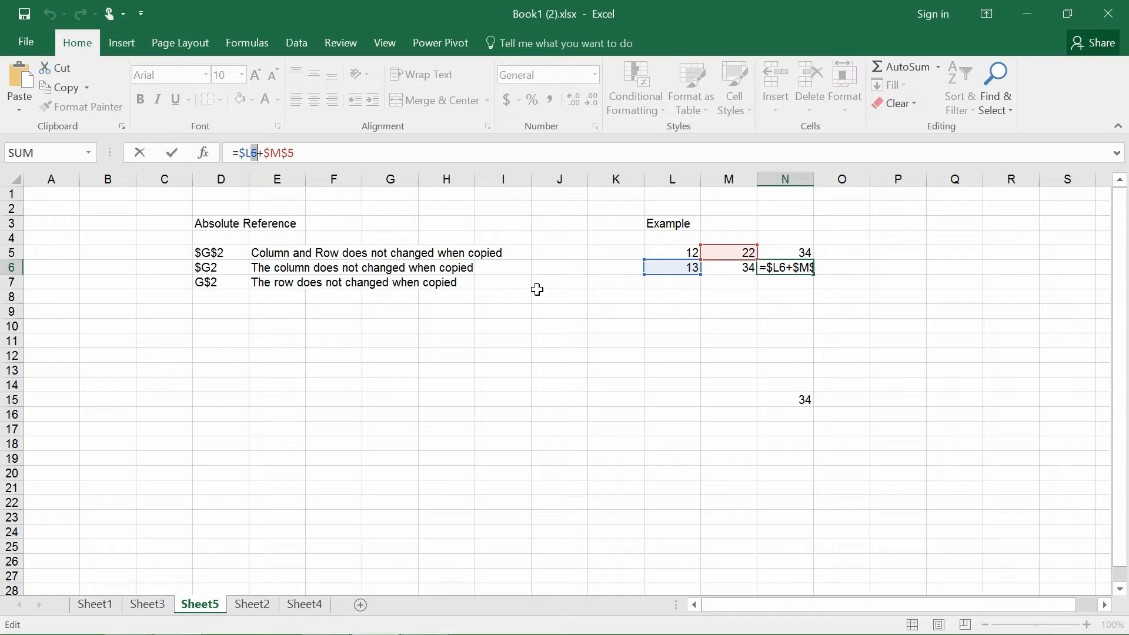
mouse_move(604, 300)
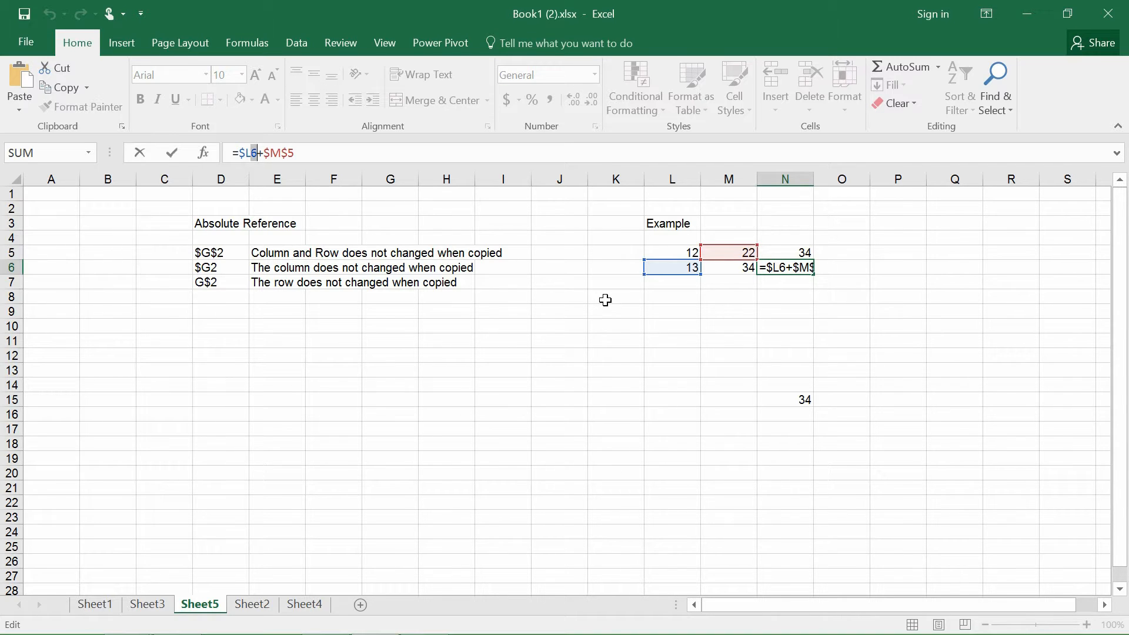
mouse_move(658, 284)
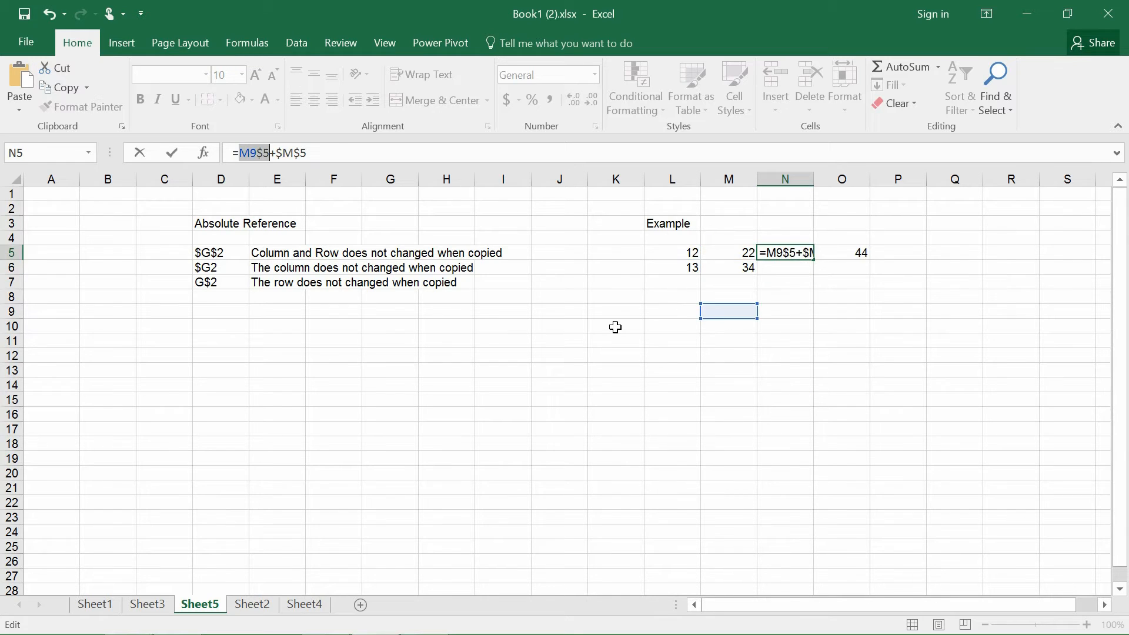
- Commit the row-locked =L$5+$M$5 in N5 and select the extra copied result in O5
text(L)
key(Return)
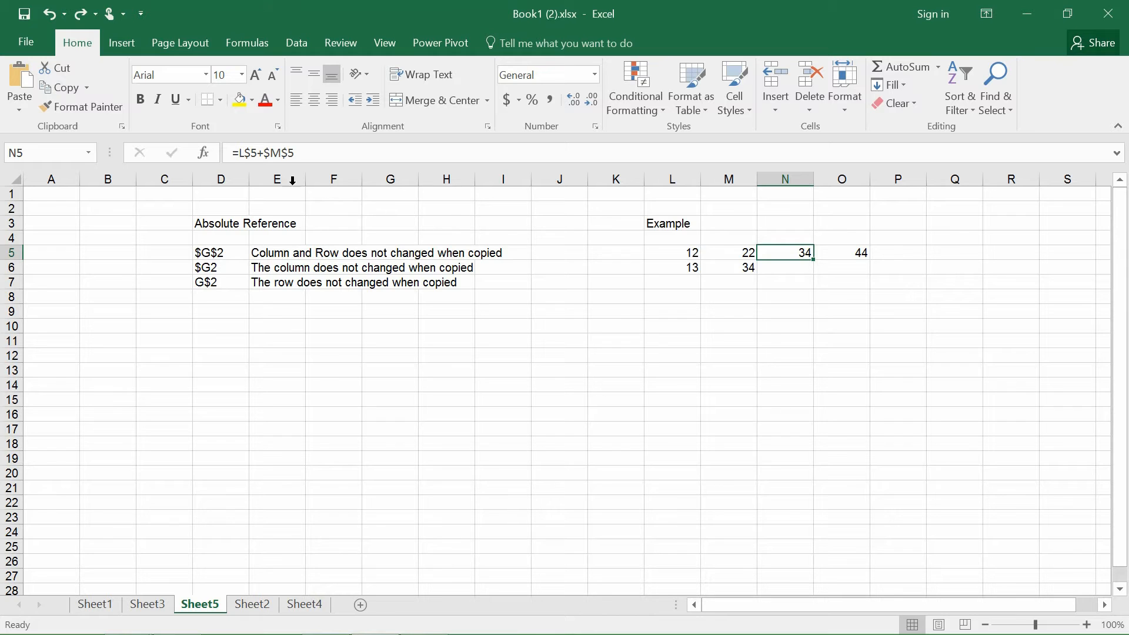
mouse_move(818, 260)
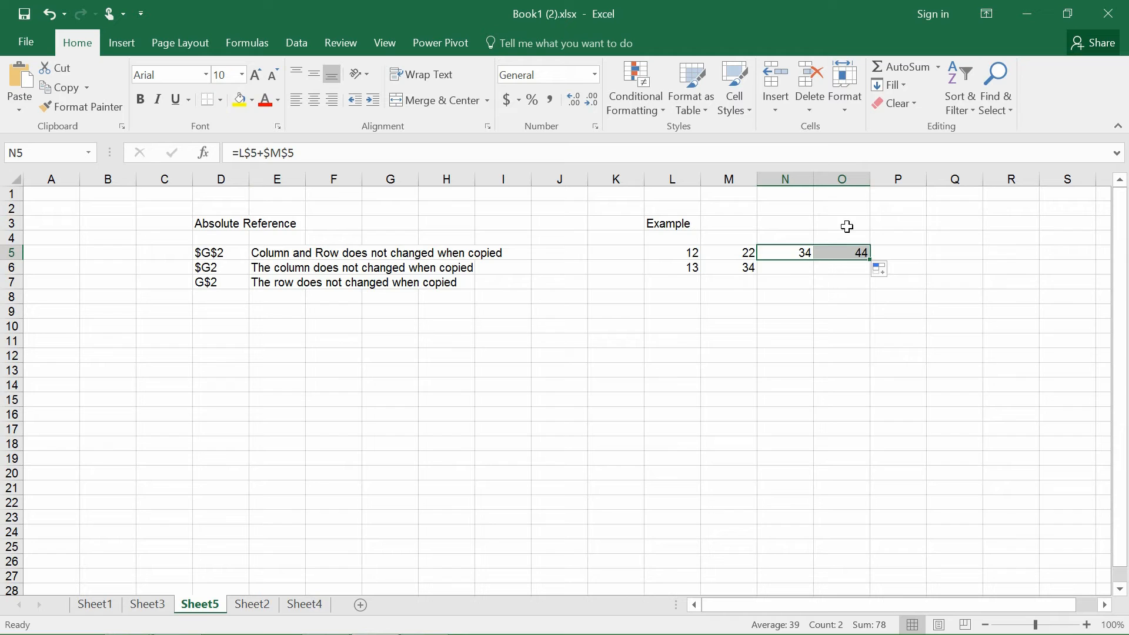
click(841, 253)
text(The column does not changed when copied)
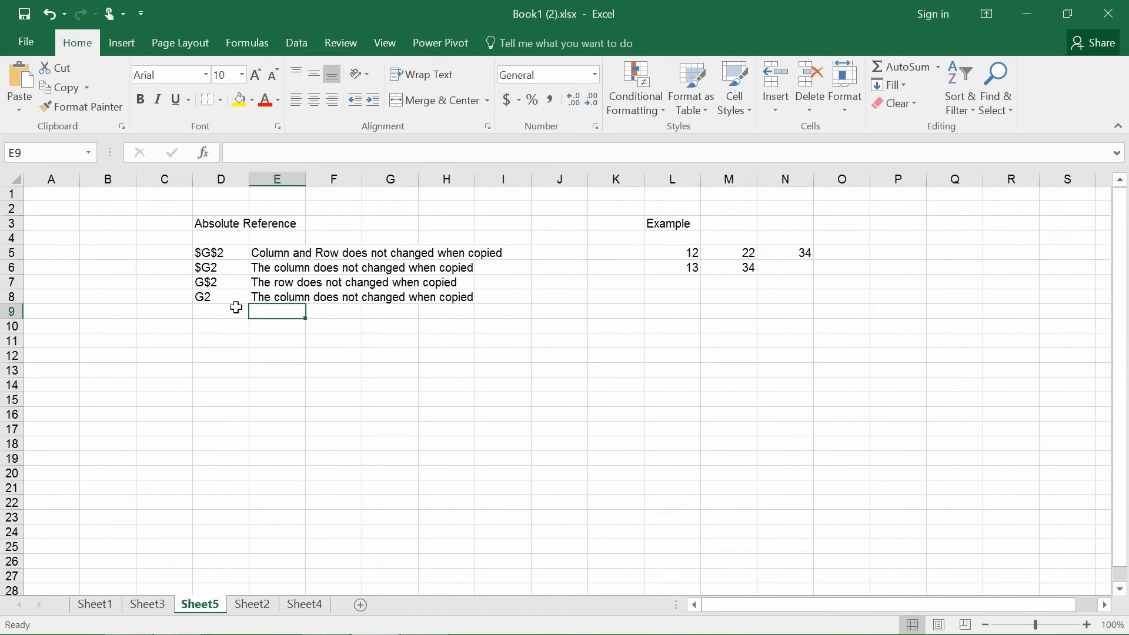
- Check the G2 entry, copy the relative =L5+M5 from N5 into N6 as =L6+M6 giving 47
click(220, 297)
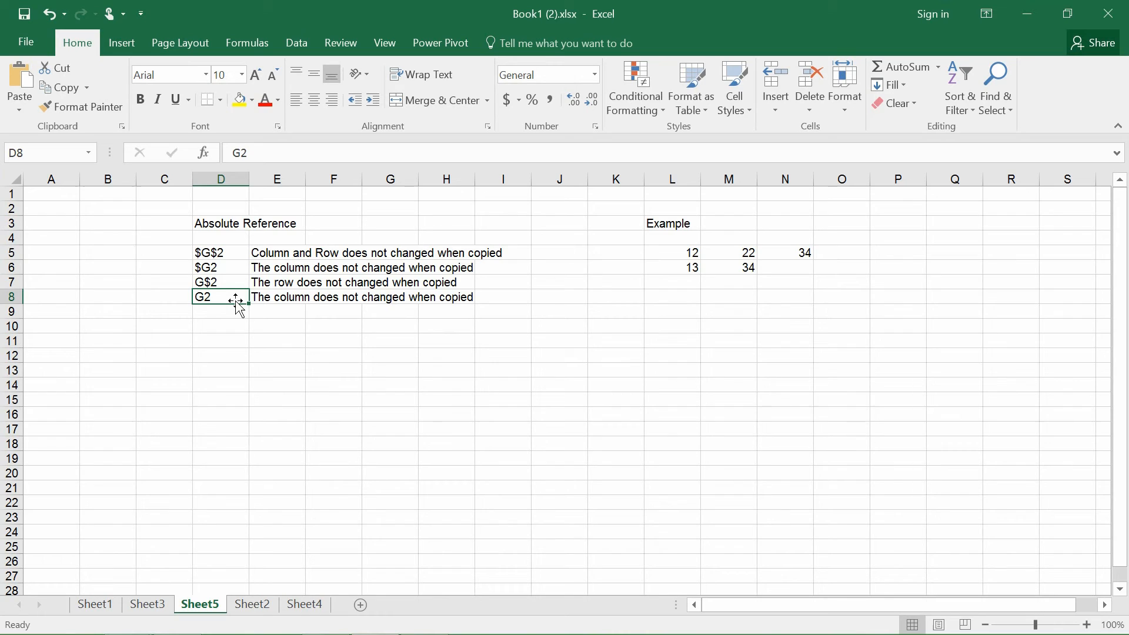
mouse_move(295, 318)
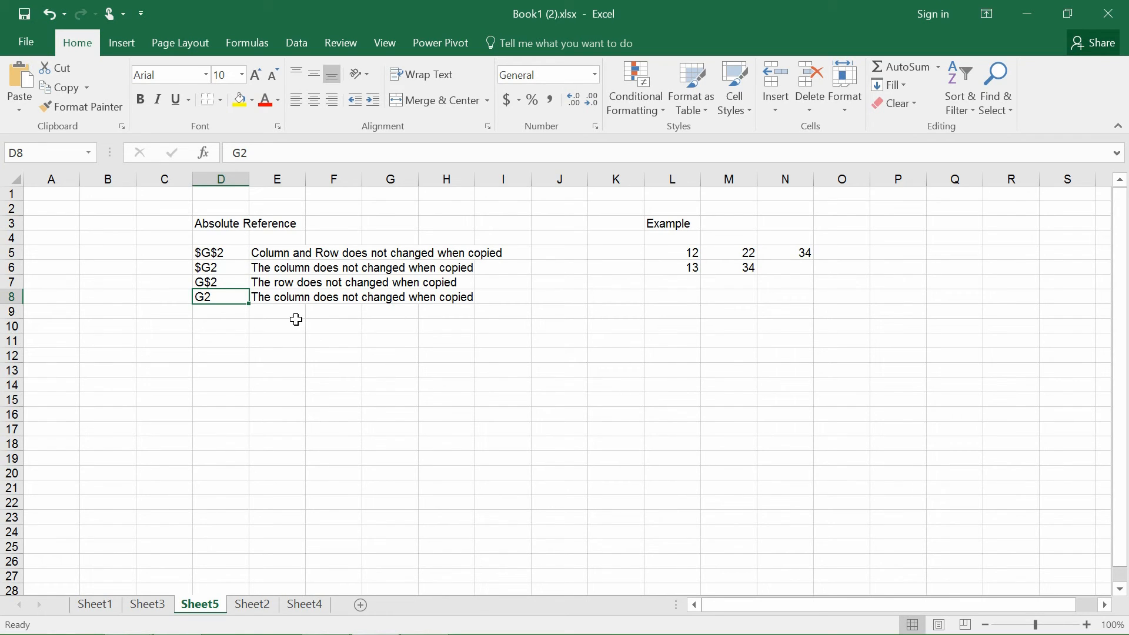
click(784, 252)
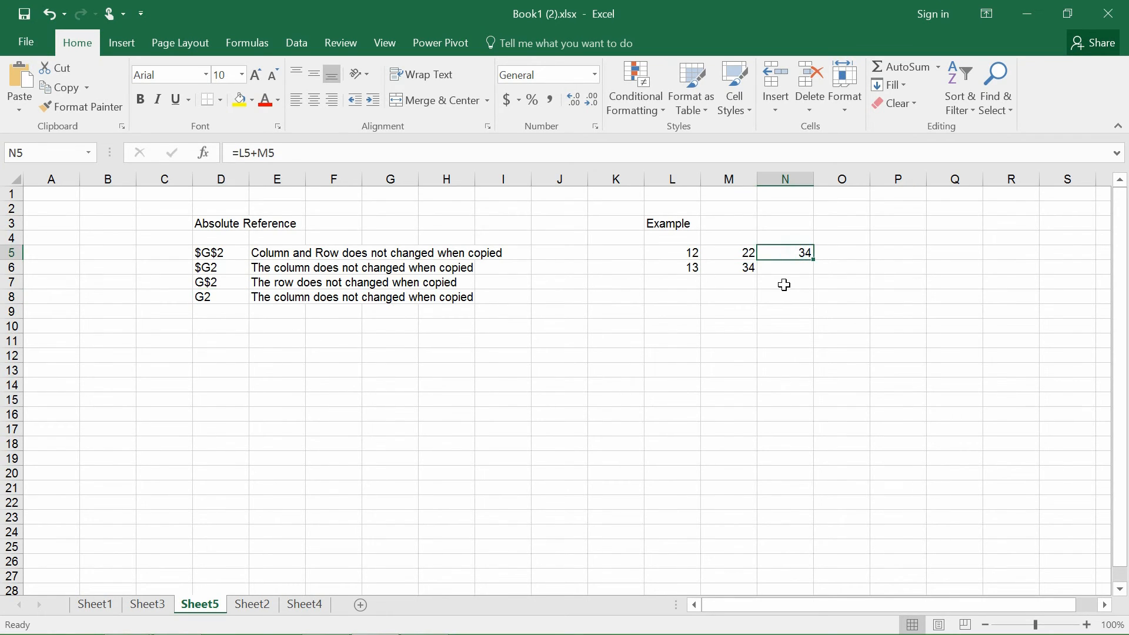
mouse_move(807, 286)
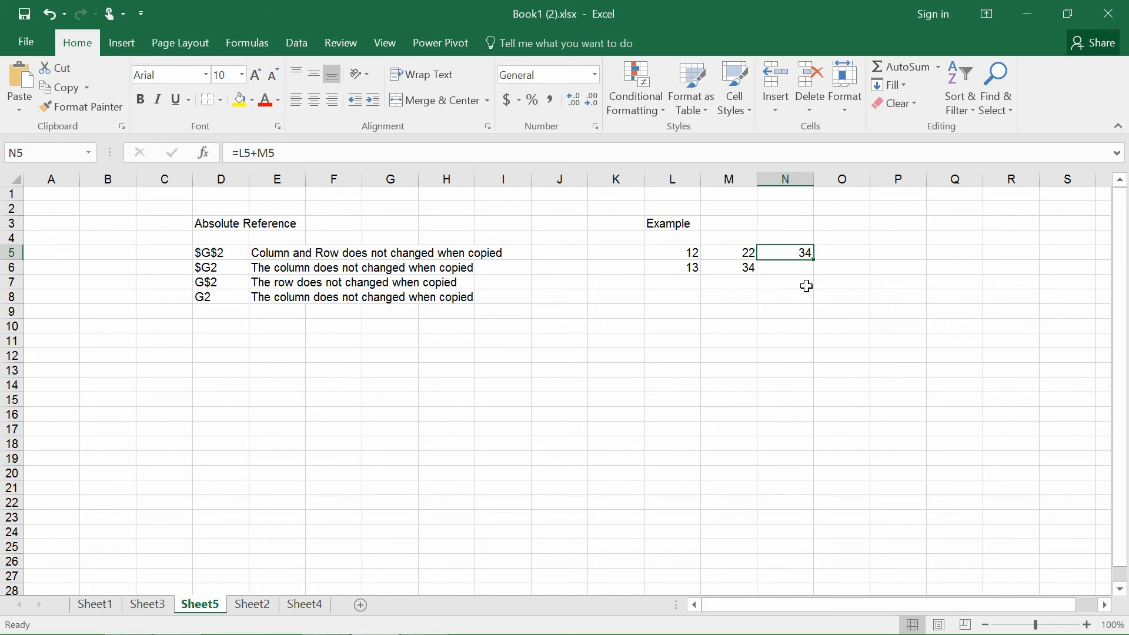
click(727, 252)
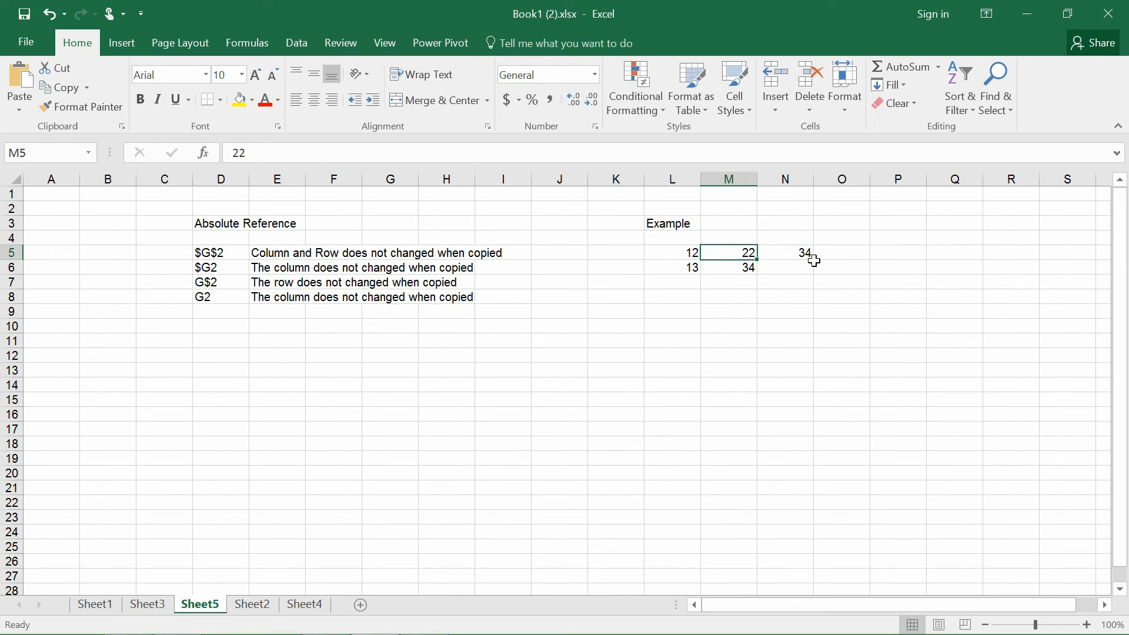
click(784, 251)
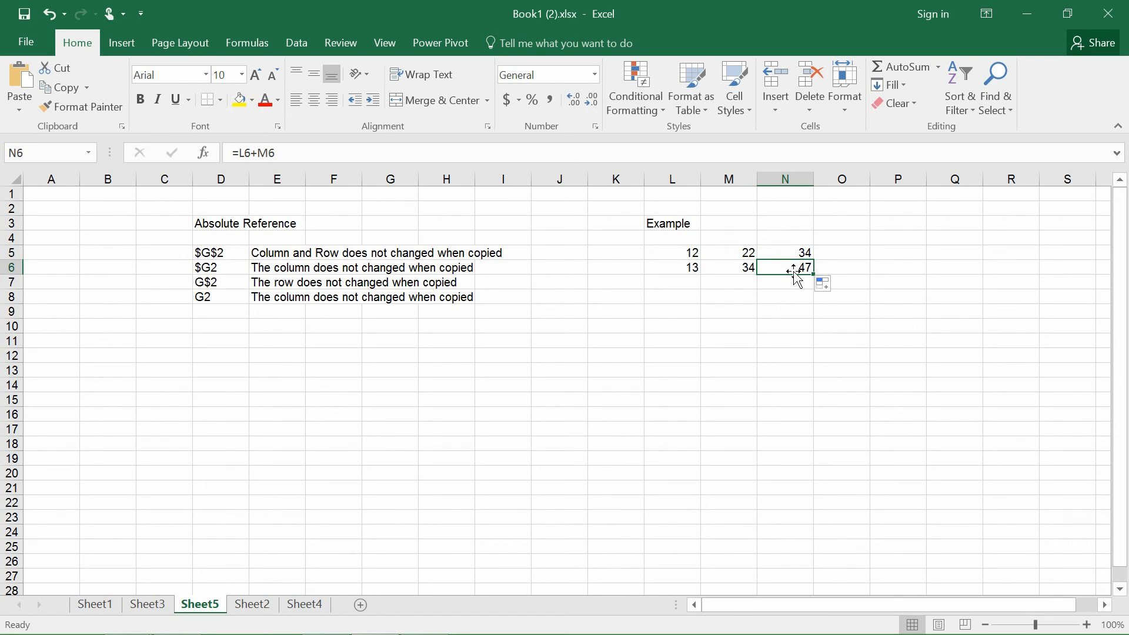
double_click(784, 267)
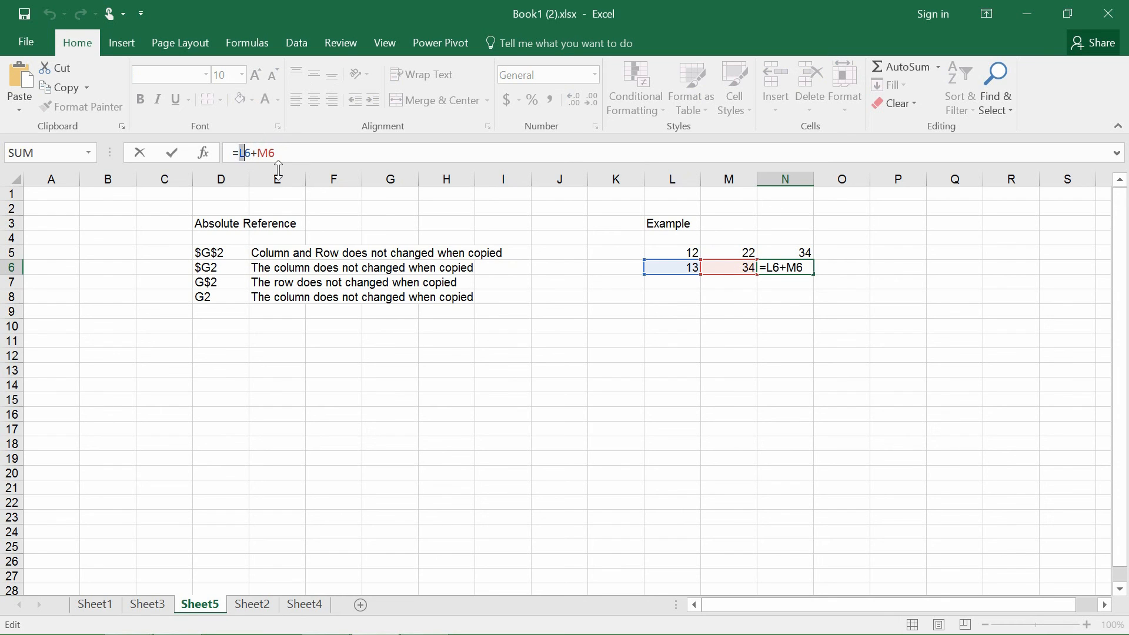
key(Return)
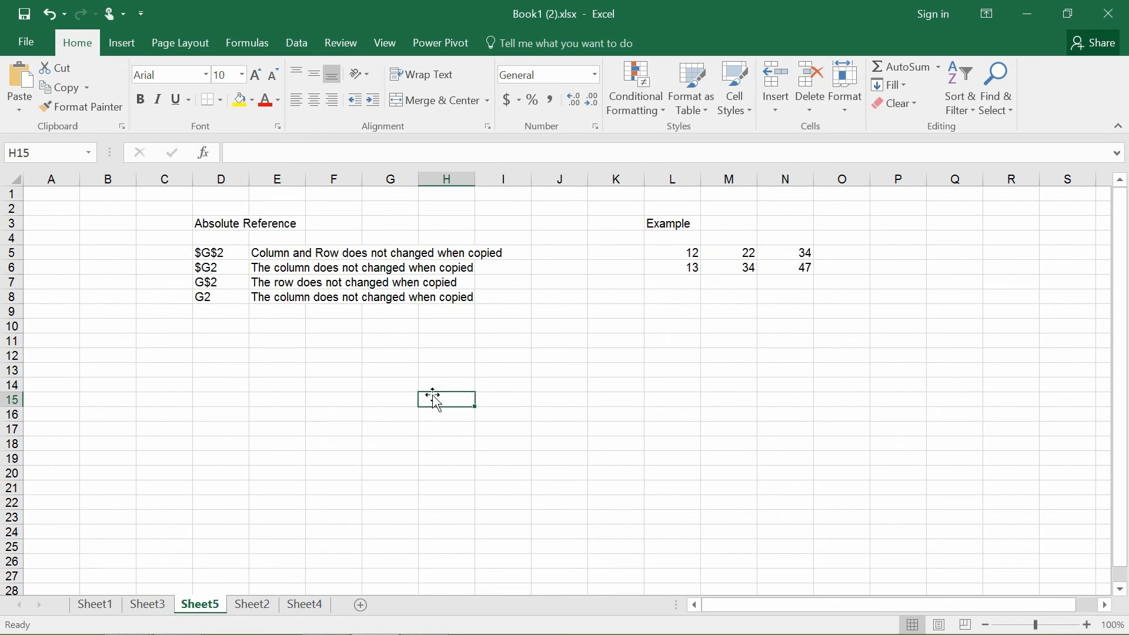